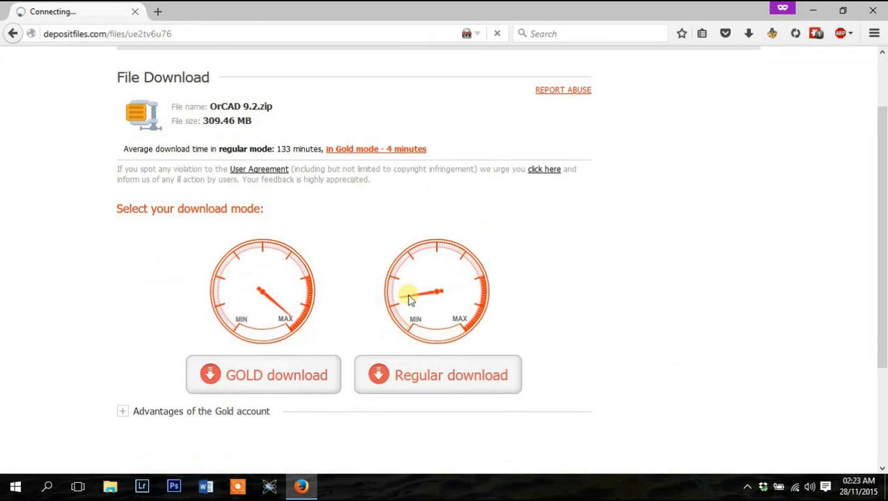
# - Start the free regular download of OrCAD 9.2.zip, answering the captcha 'coleg an' and saving the file
pyautogui.click(437, 374)
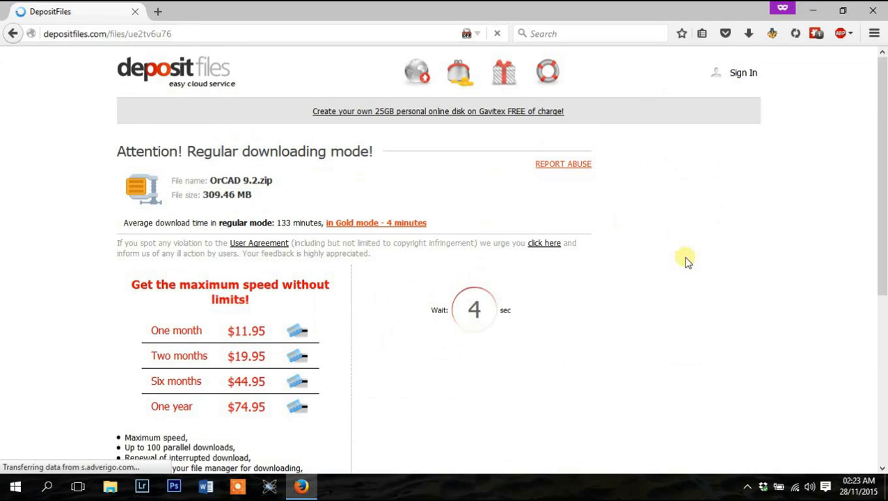
pyautogui.moveTo(697, 212)
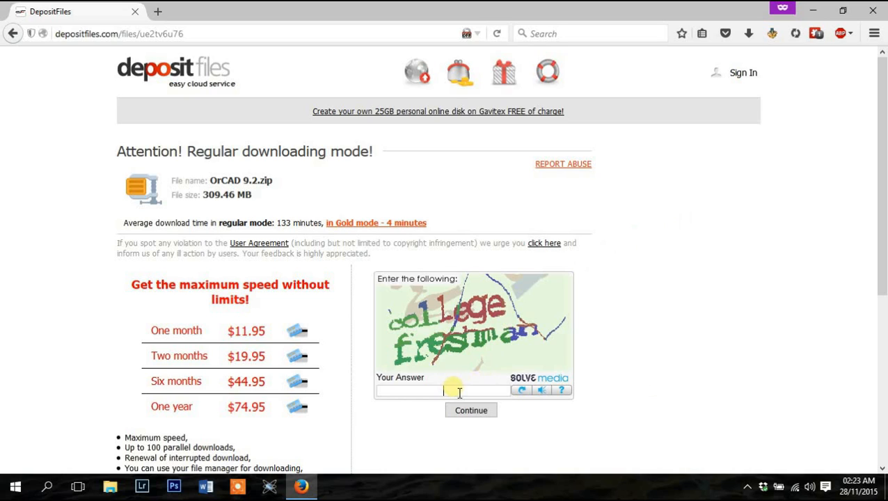
pyautogui.write('colege freshme')
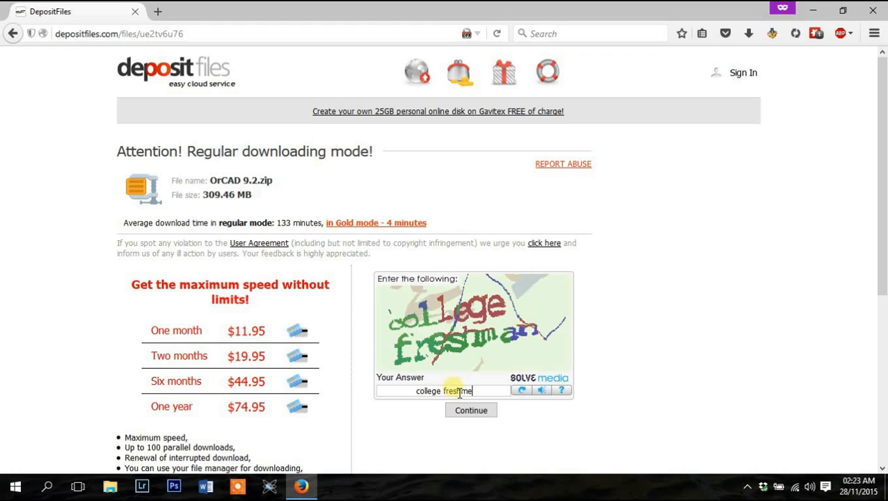
pyautogui.write('an')
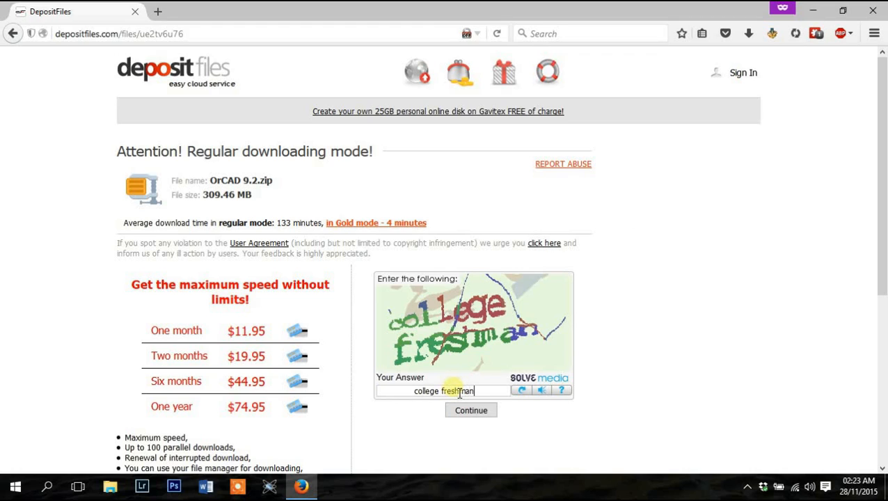
pyautogui.click(471, 409)
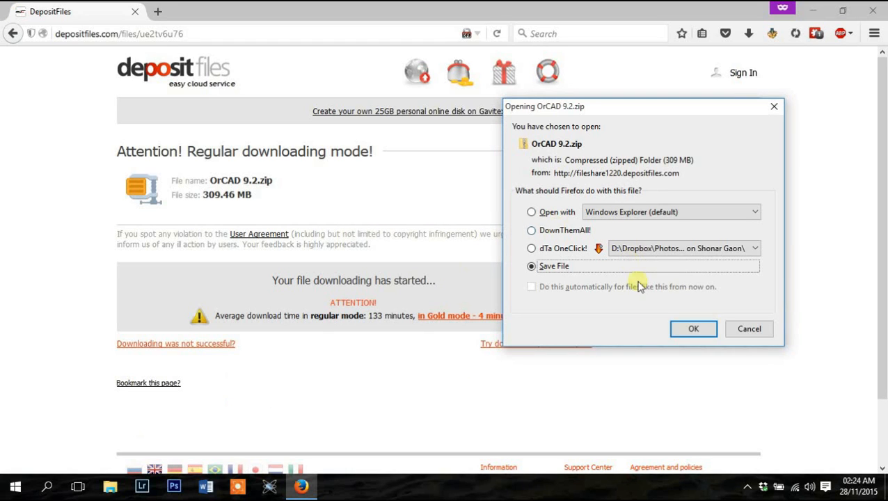
pyautogui.moveTo(619, 309)
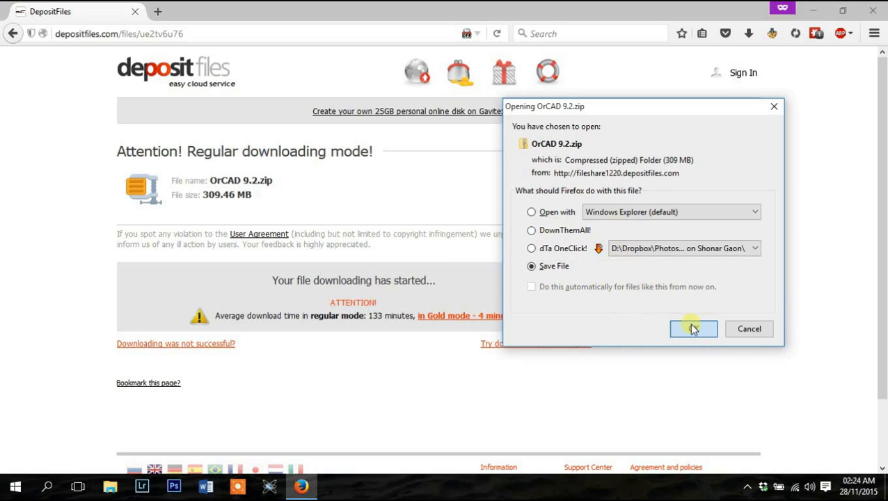
pyautogui.click(693, 328)
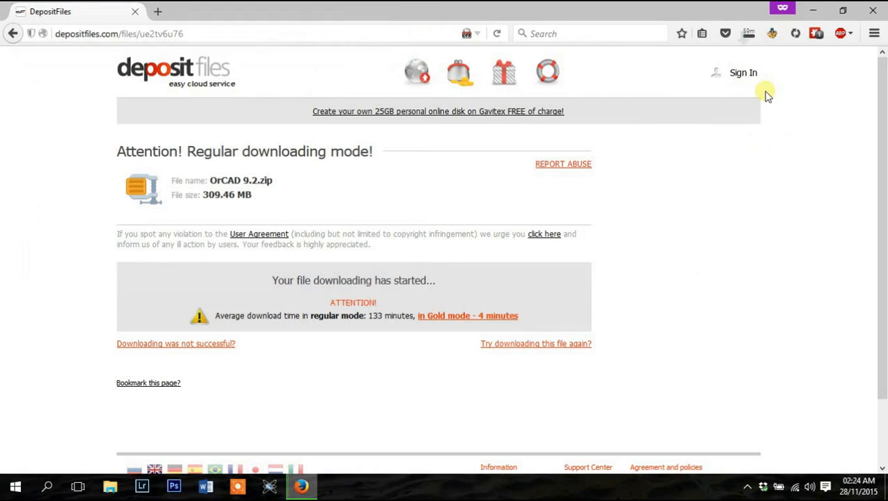
# - Extract OrCAD 9.2.zip on New Volume (D:) into a new OrCAD 9.2 folder beside it
pyautogui.click(749, 33)
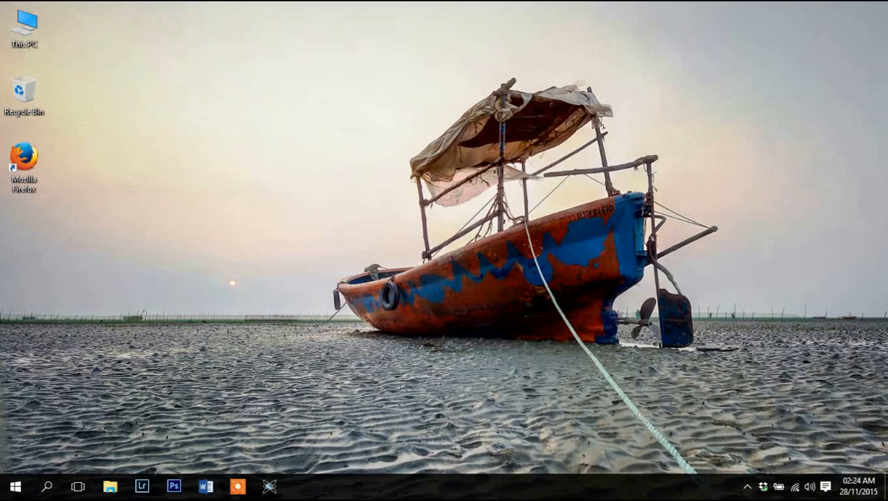
pyautogui.click(110, 486)
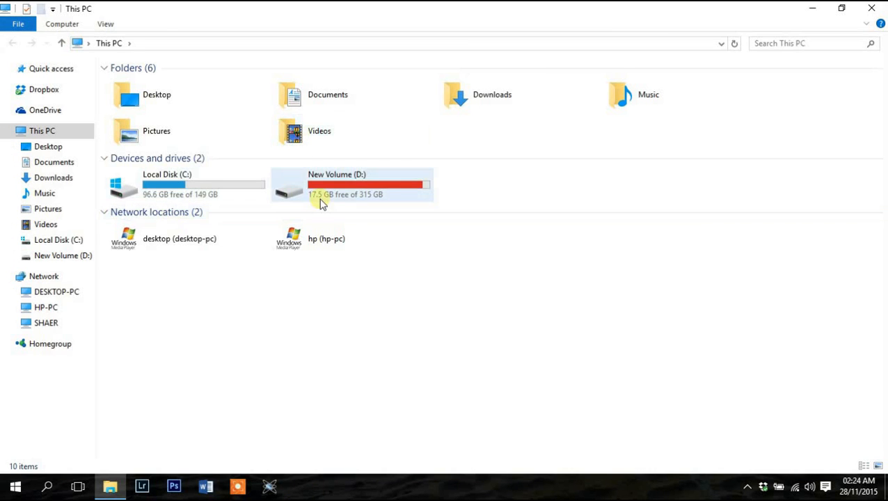
pyautogui.doubleClick(350, 184)
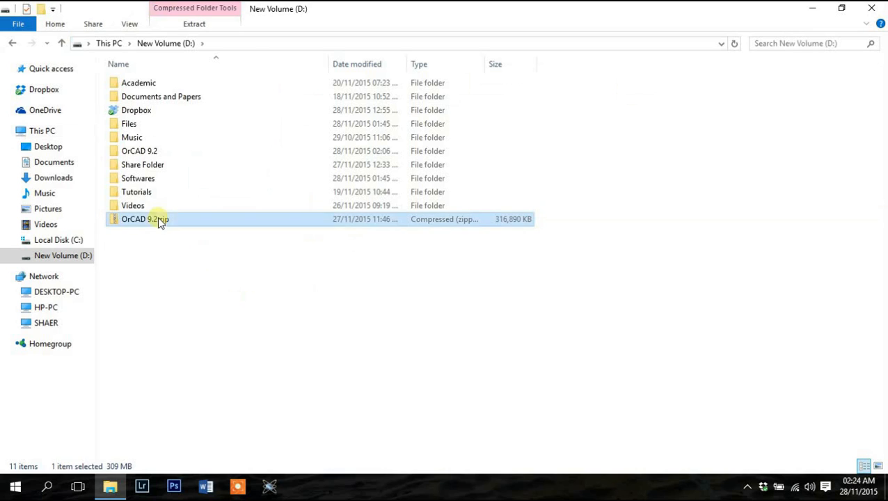
pyautogui.rightClick(144, 219)
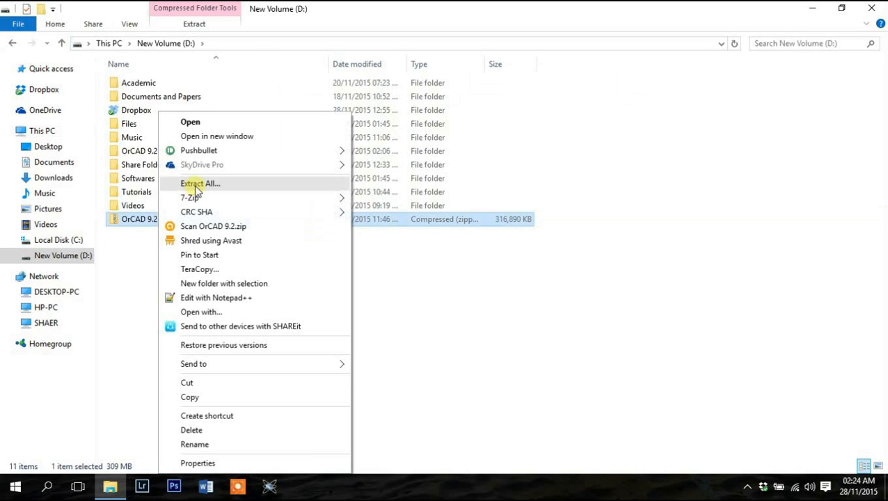
pyautogui.click(201, 184)
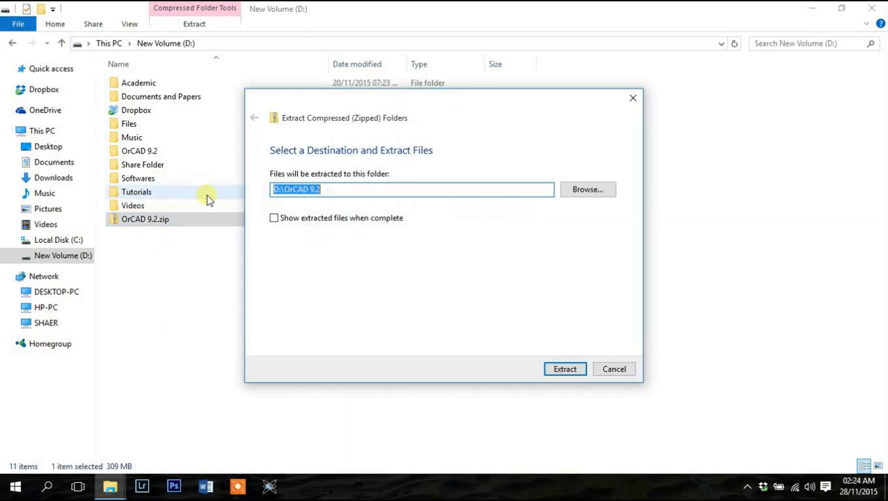
pyautogui.doubleClick(295, 190)
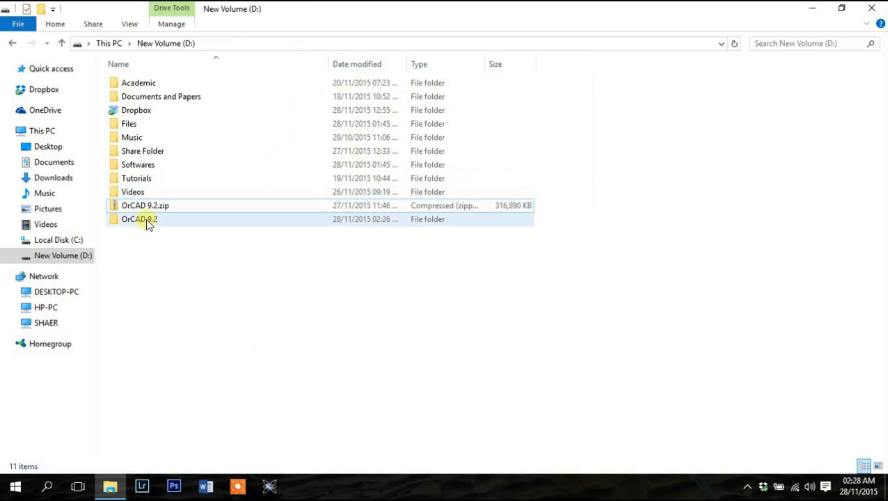
# - Read the key codes in Instructions.txt inside the OrCAD 9.2 folder, then close Notepad
pyautogui.click(140, 219)
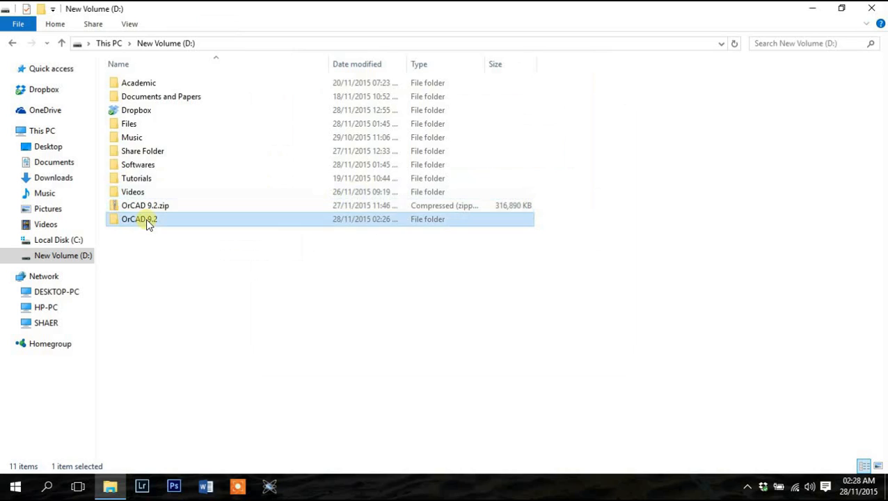
pyautogui.doubleClick(139, 219)
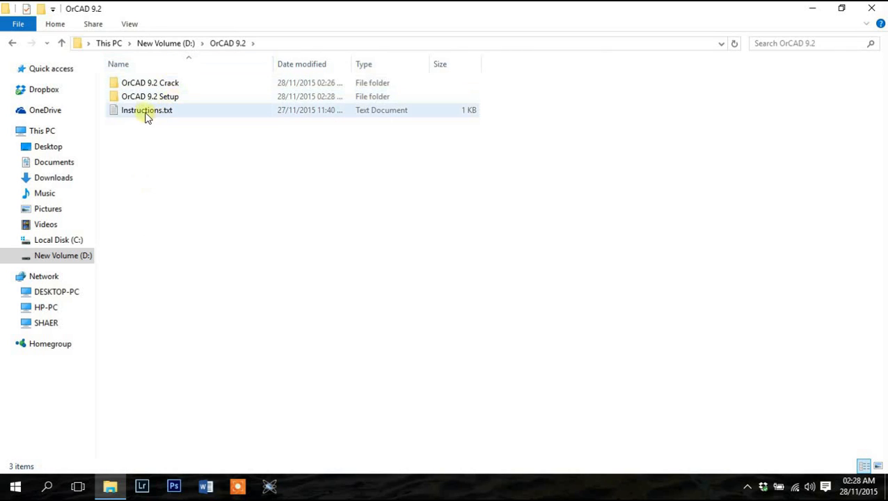
pyautogui.doubleClick(146, 110)
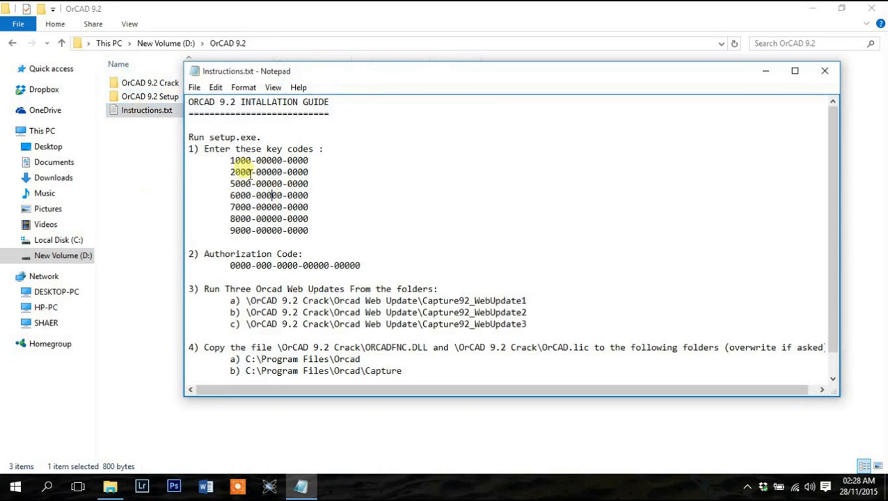
pyautogui.moveTo(230, 161); pyautogui.dragTo(313, 234)
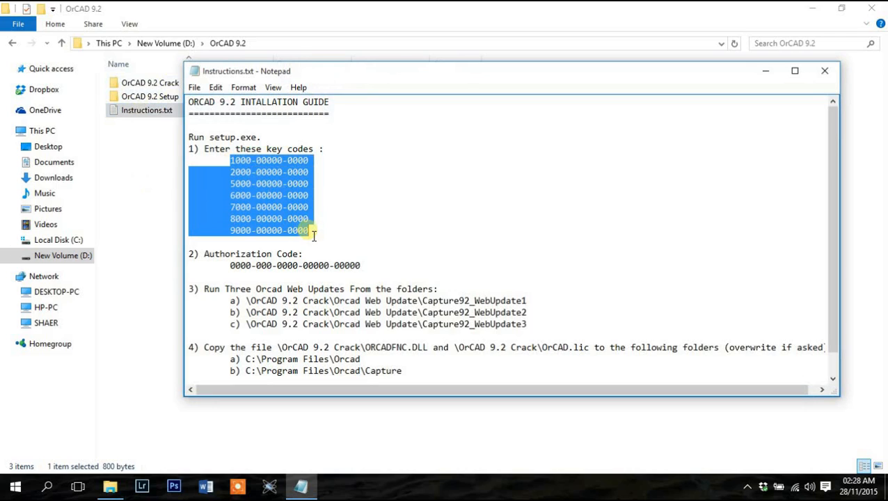
pyautogui.click(824, 70)
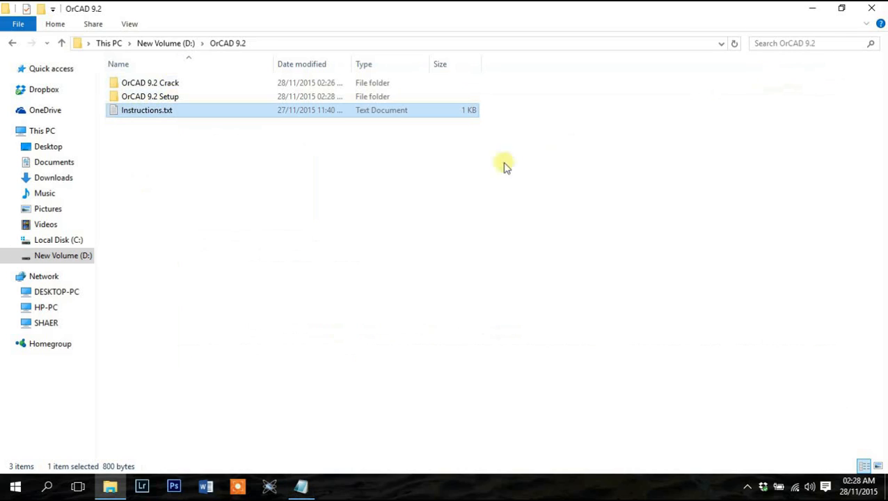
pyautogui.click(167, 96)
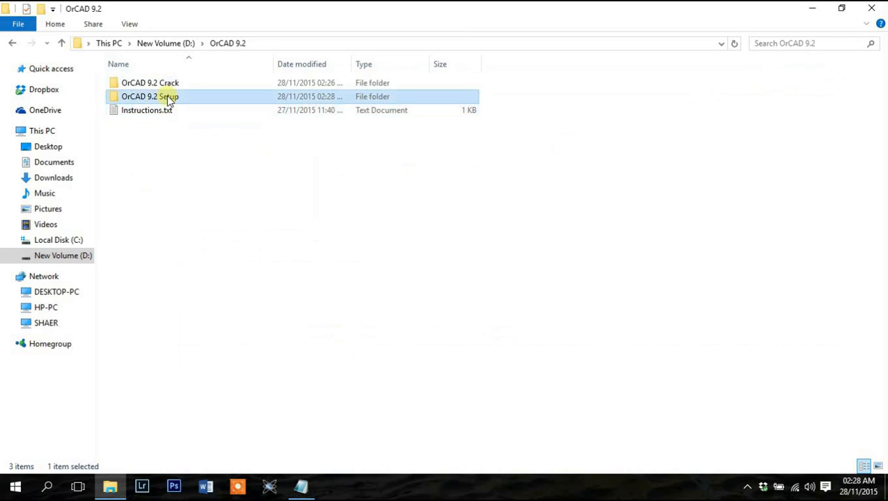
# - Launch Setup.exe from the OrCAD 9.2 Setup folder and allow it through User Account Control
pyautogui.doubleClick(150, 96)
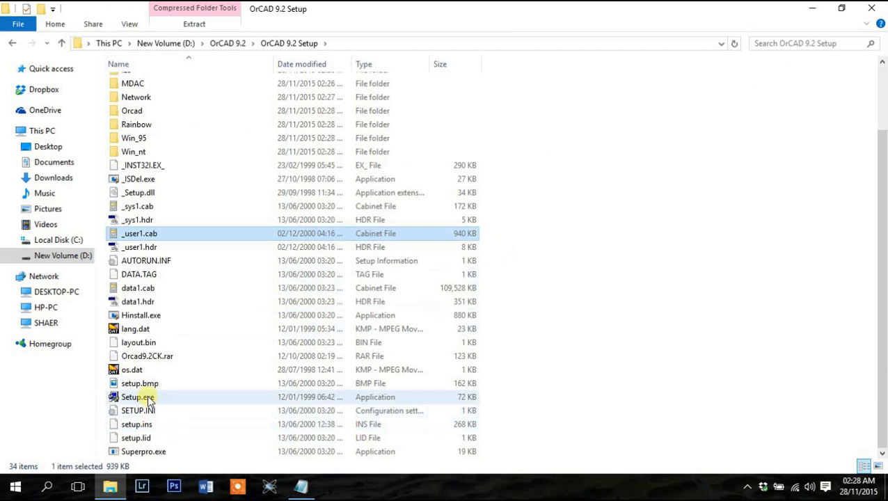
pyautogui.click(136, 397)
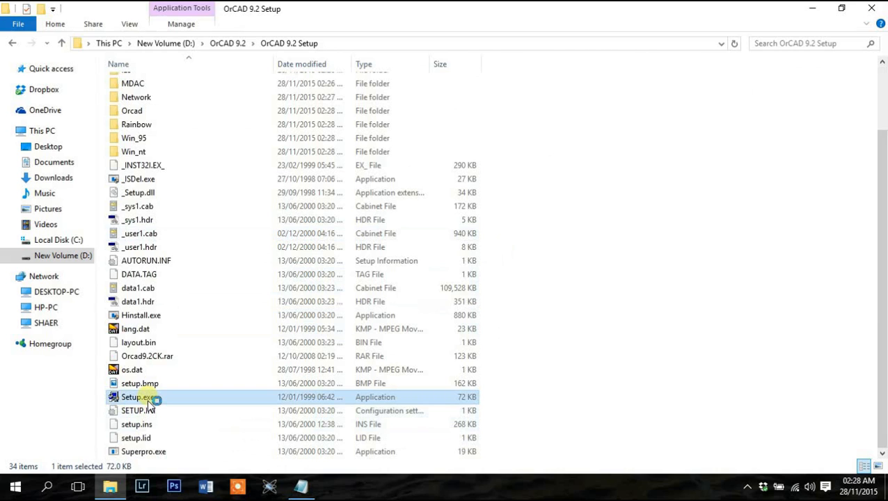
pyautogui.doubleClick(140, 396)
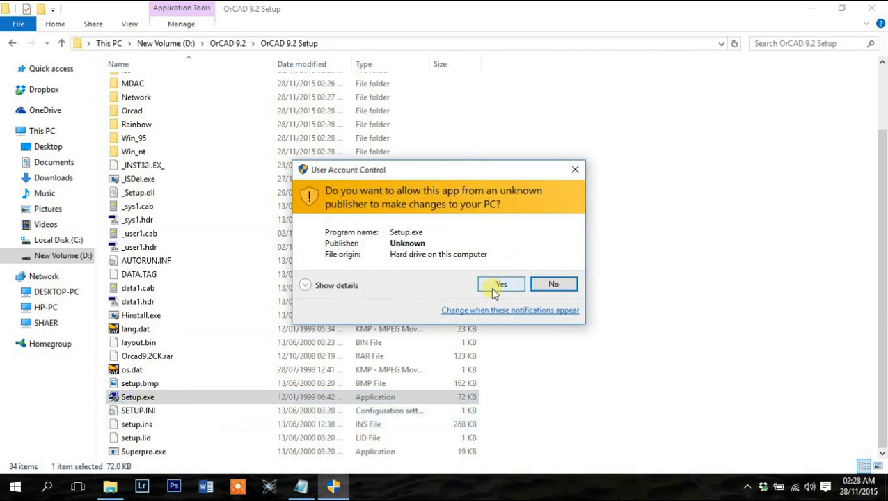
pyautogui.click(501, 284)
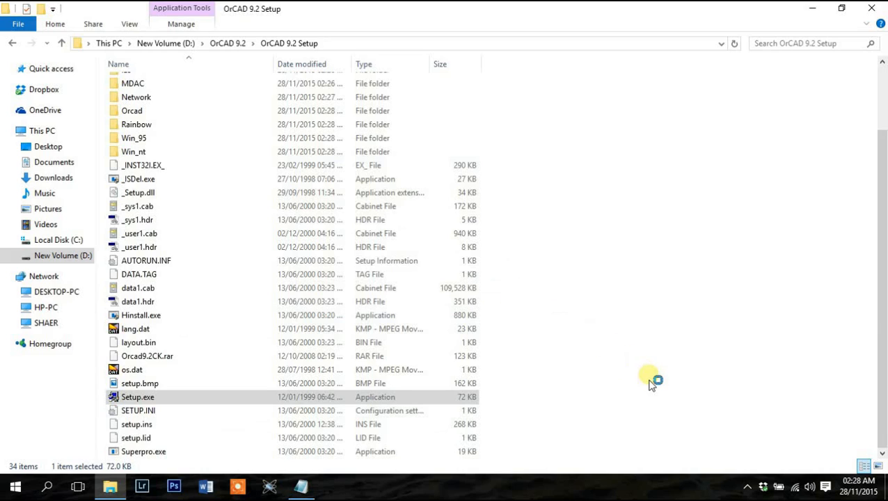
pyautogui.doubleClick(136, 397)
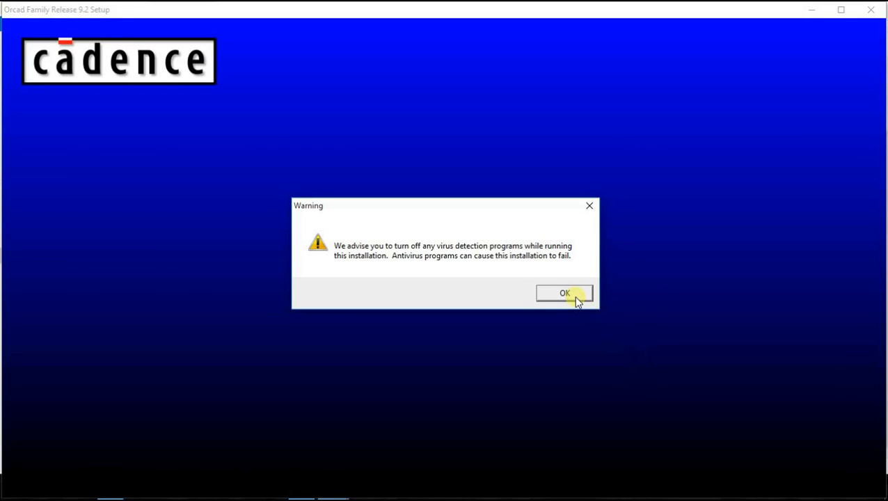
# - Dismiss the antivirus warning, accept the license and keep standalone licensing through to the Key Codes page
pyautogui.click(564, 292)
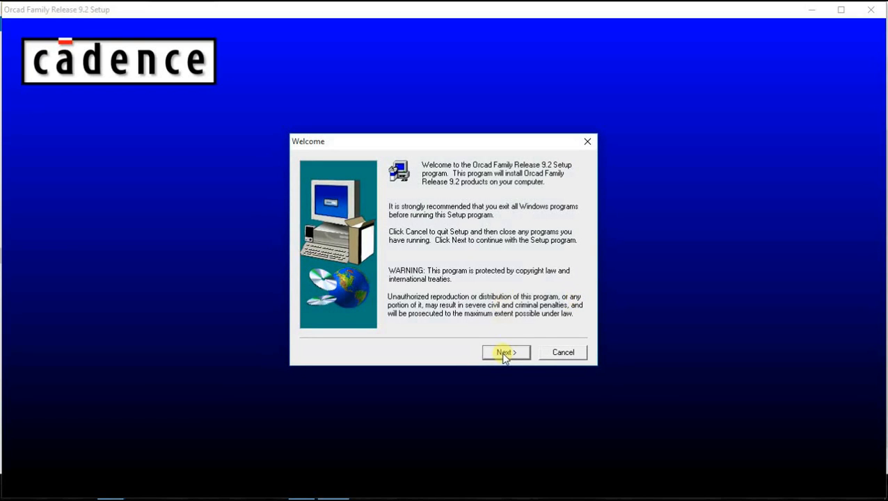
pyautogui.click(506, 352)
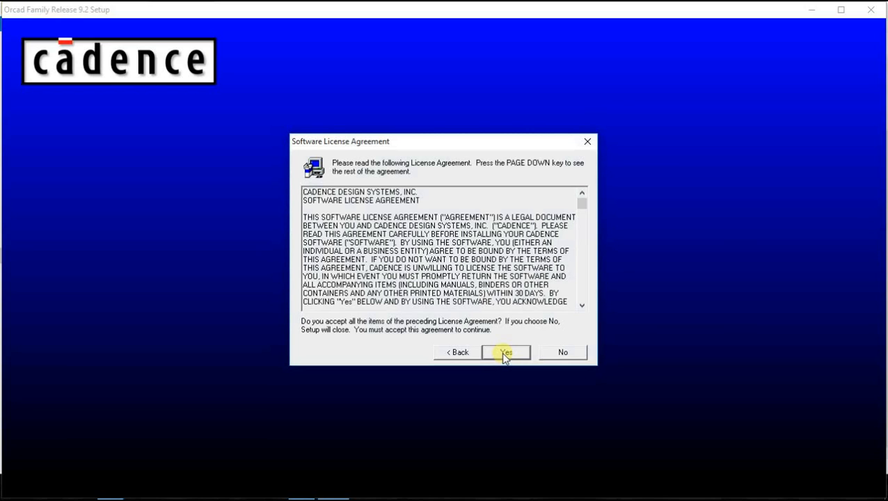
pyautogui.click(504, 352)
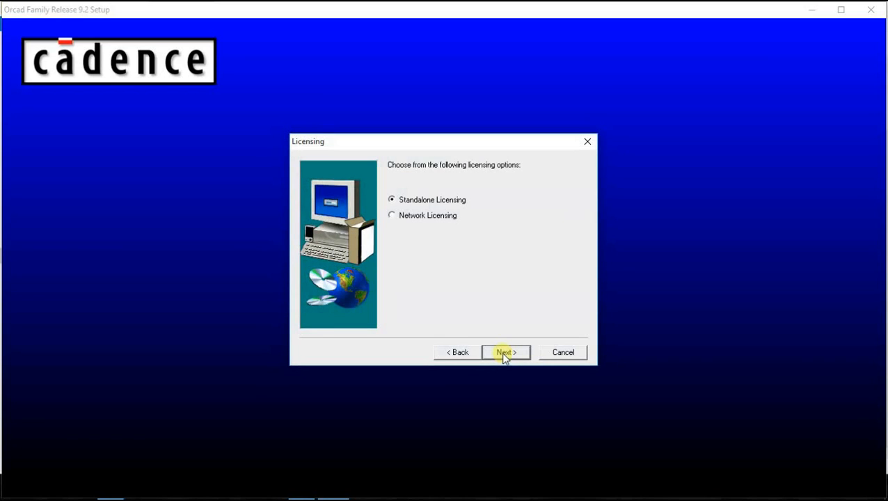
pyautogui.click(506, 353)
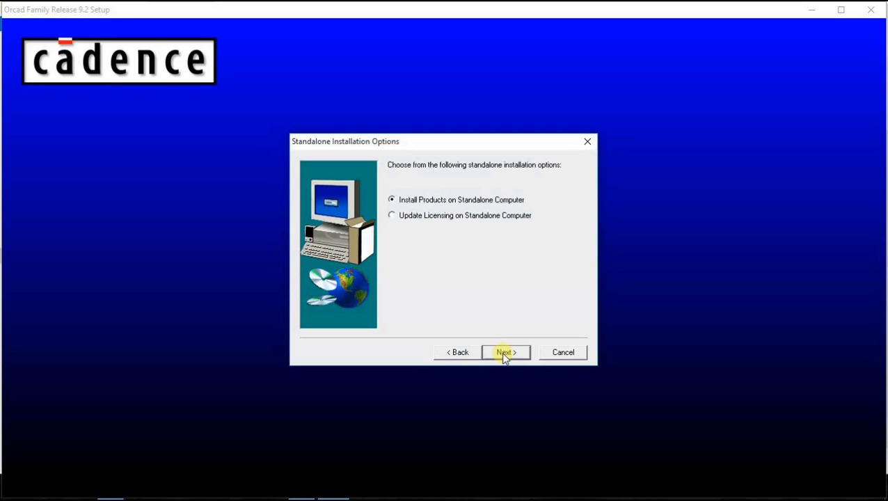
pyautogui.click(506, 352)
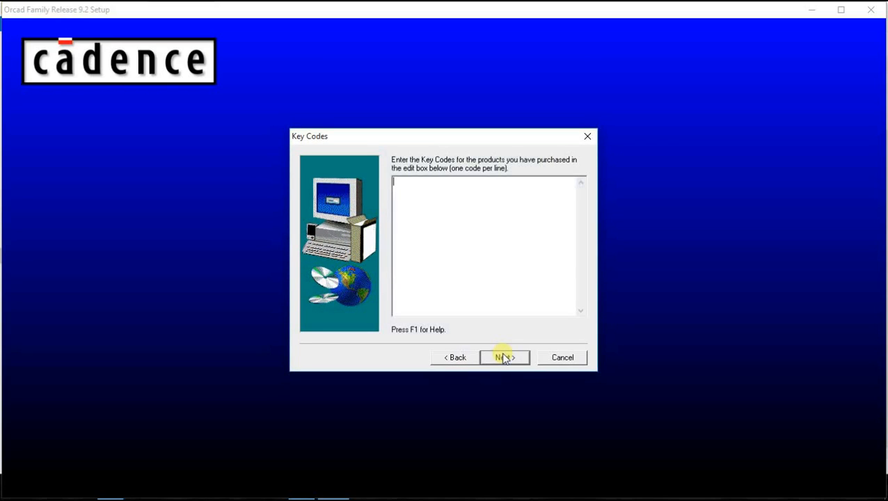
pyautogui.write('1000-00000-0000')
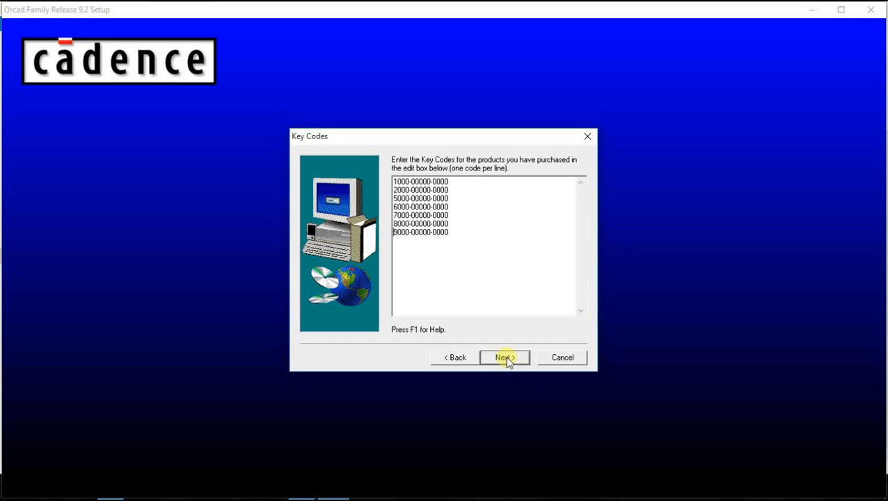
pyautogui.click(505, 356)
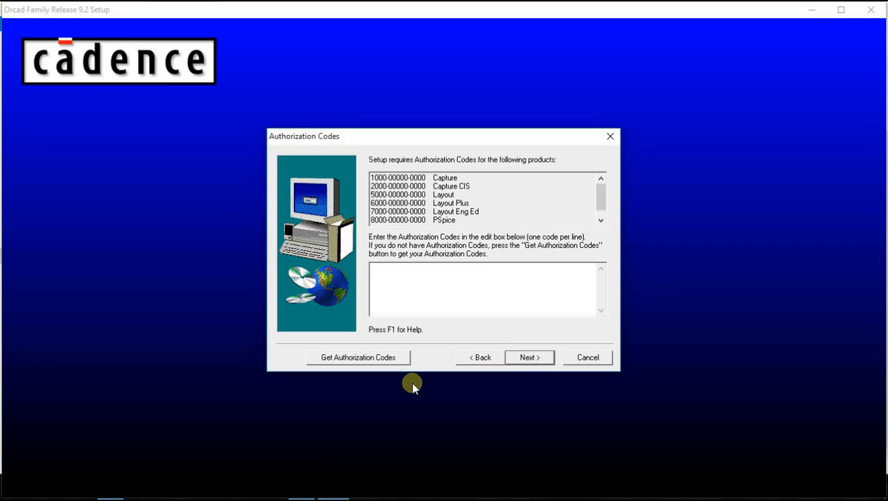
# - Copy the authorization code from the Instructions.txt guide and return to the setup
pyautogui.click(14, 486)
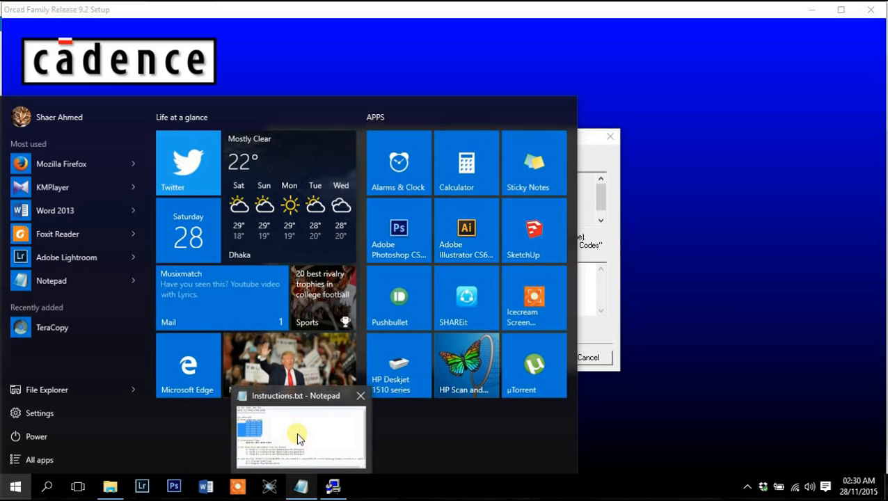
pyautogui.click(301, 434)
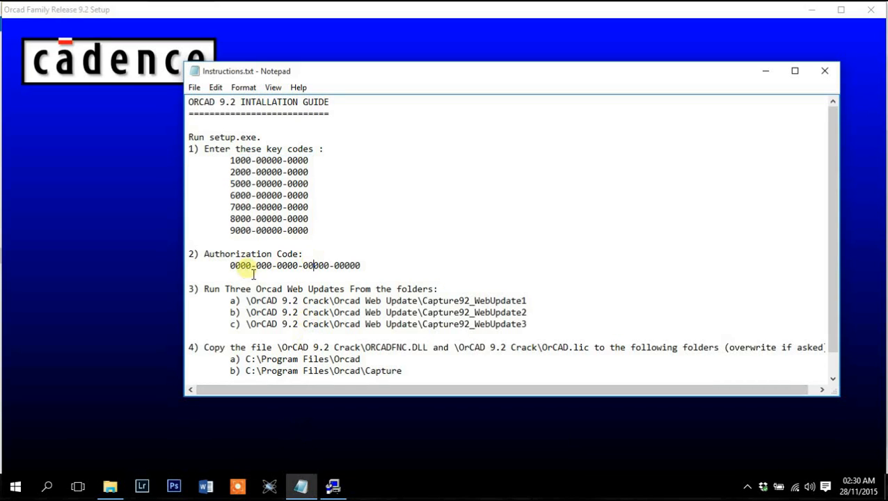
pyautogui.moveTo(230, 265); pyautogui.dragTo(359, 265)
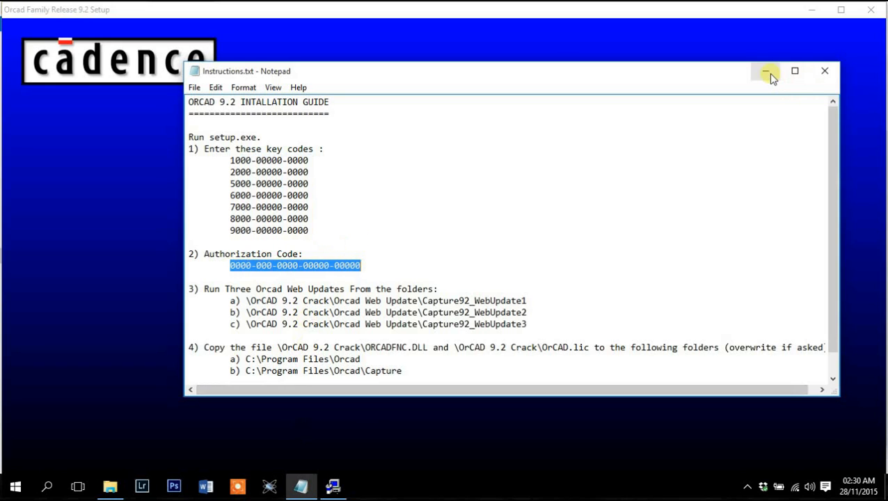
pyautogui.click(766, 71)
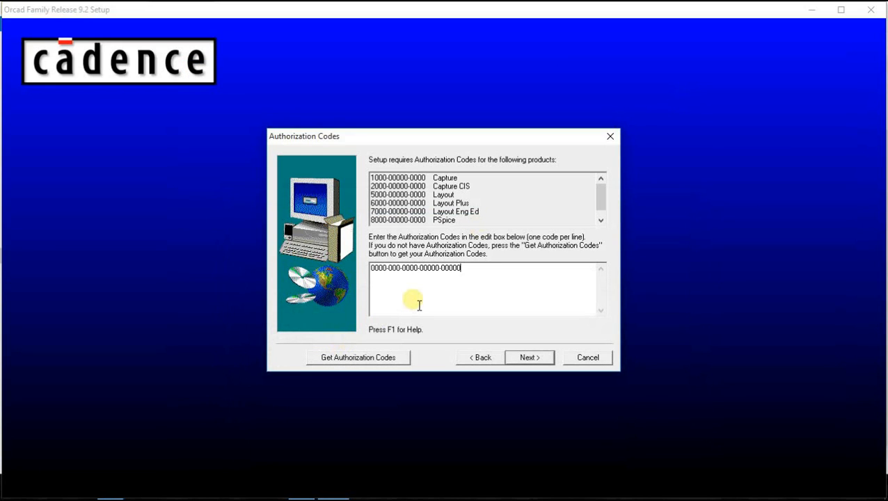
# - Submit the authorization code and register with name 'Shae' and company 'A', confirming the details
pyautogui.click(529, 356)
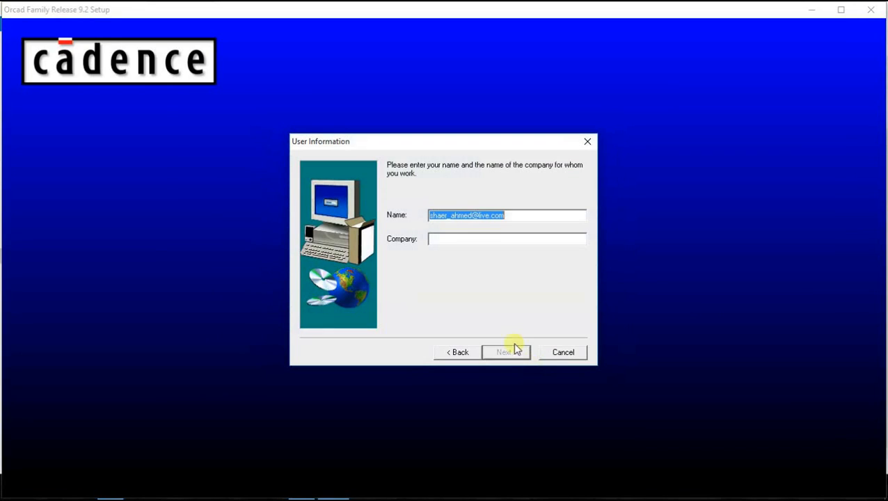
pyautogui.write('Shae')
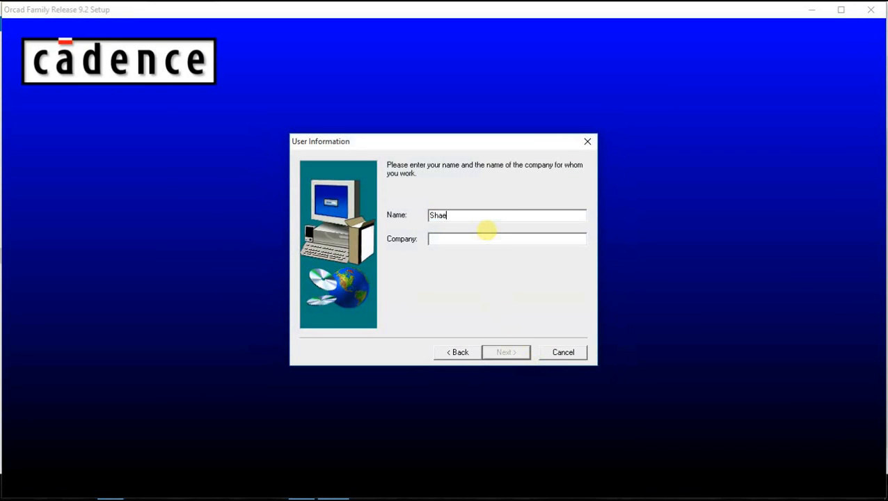
pyautogui.write('A')
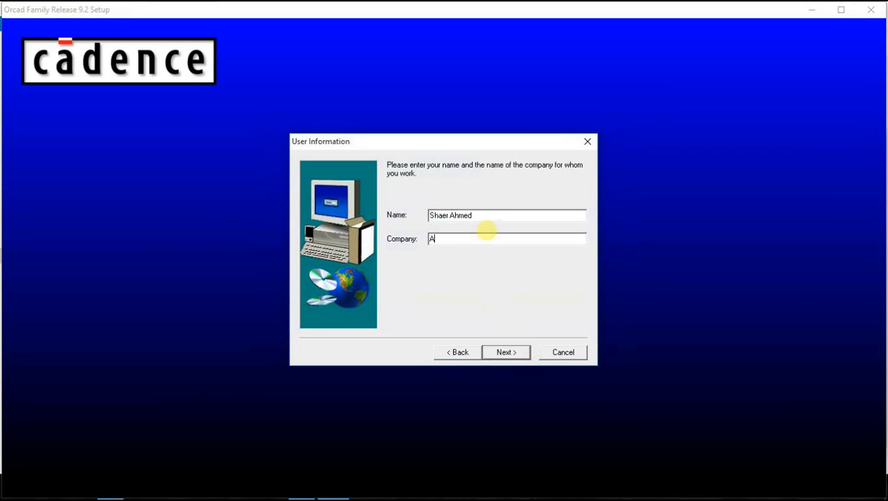
pyautogui.click(507, 353)
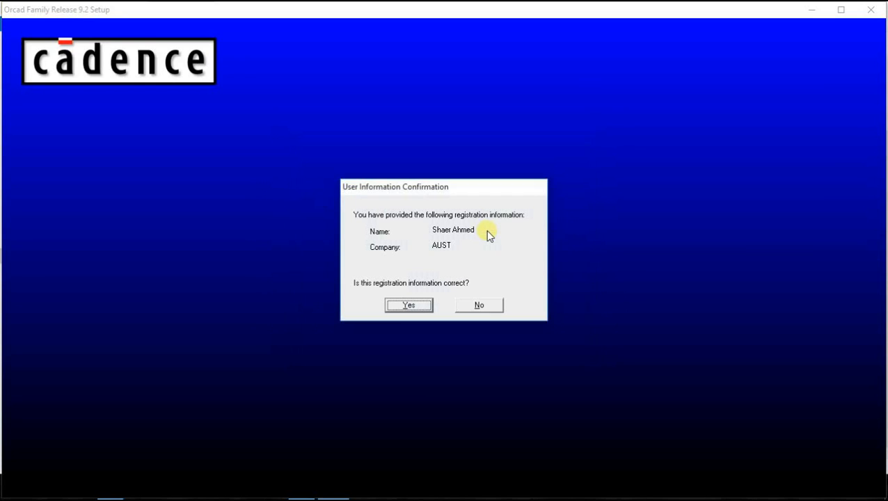
pyautogui.click(409, 305)
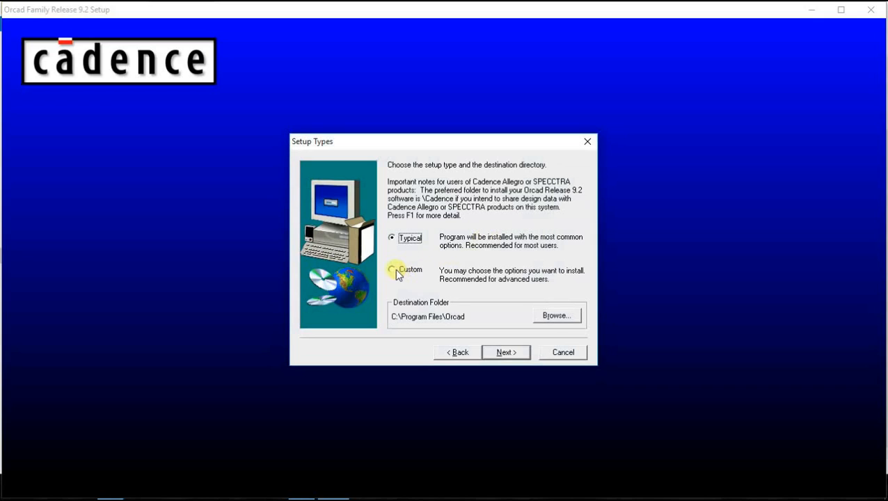
# - Choose a Custom setup and include the Schematics component in the selection
pyautogui.click(393, 271)
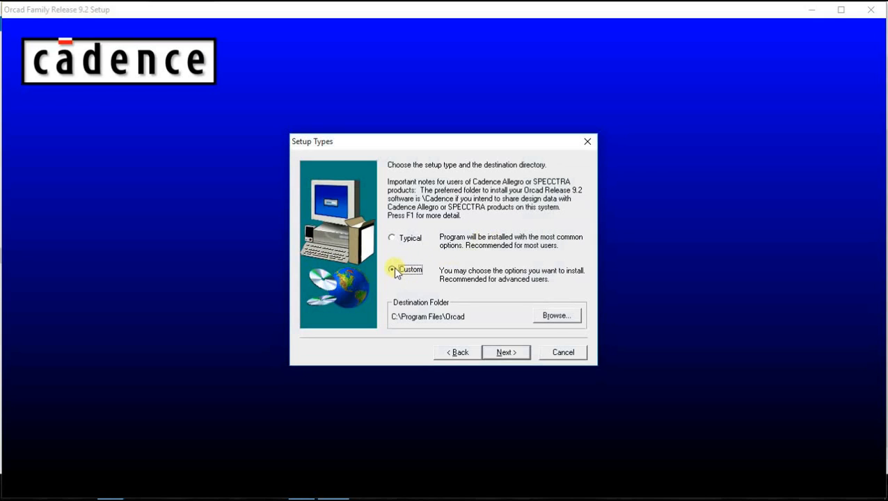
pyautogui.click(392, 270)
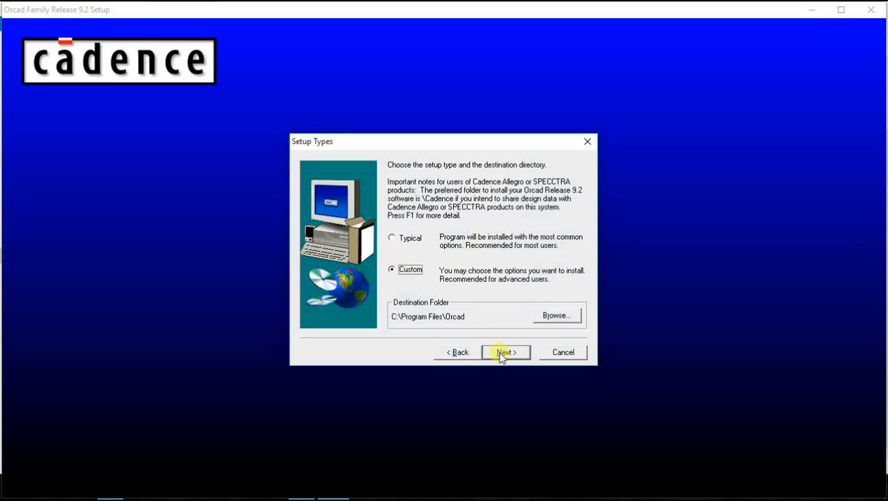
pyautogui.click(505, 353)
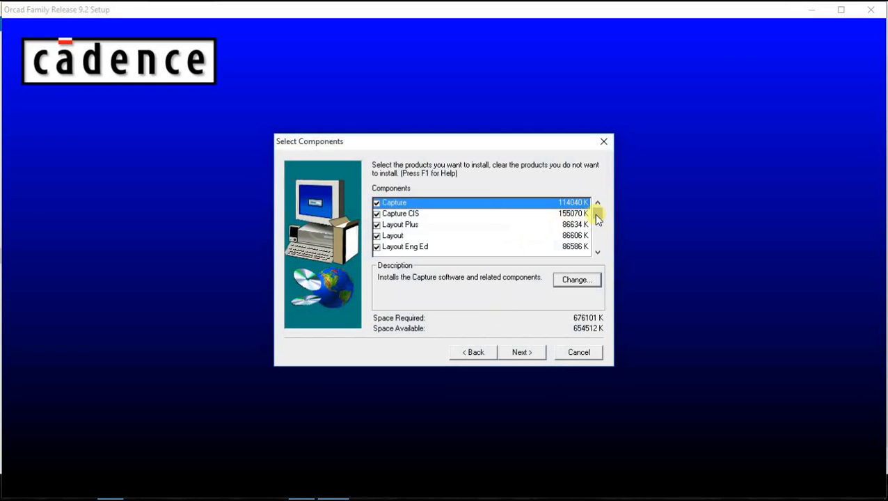
pyautogui.click(598, 214)
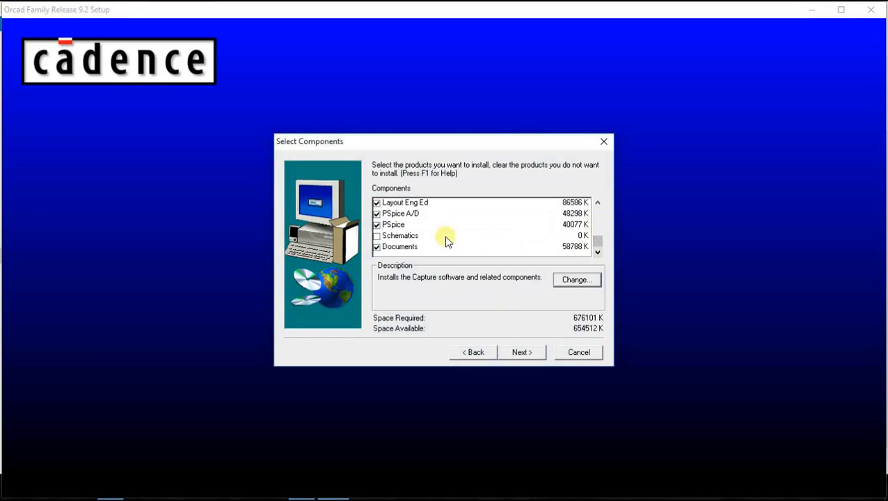
pyautogui.click(376, 235)
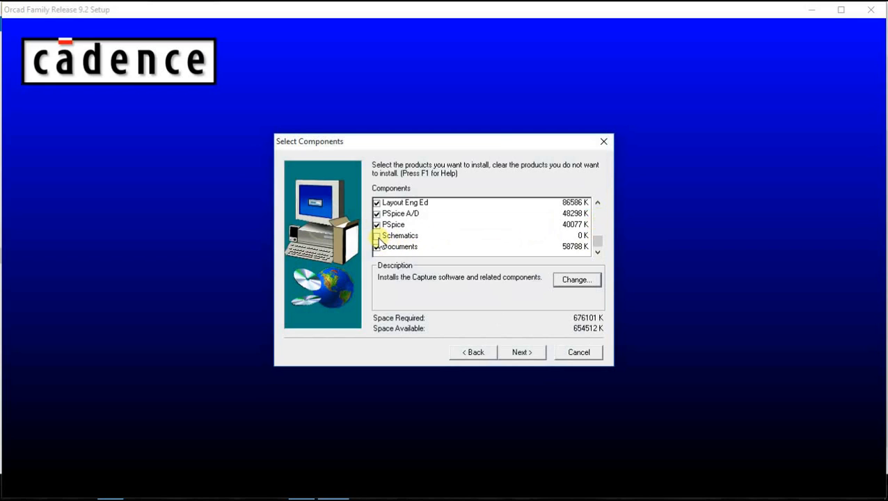
pyautogui.click(376, 235)
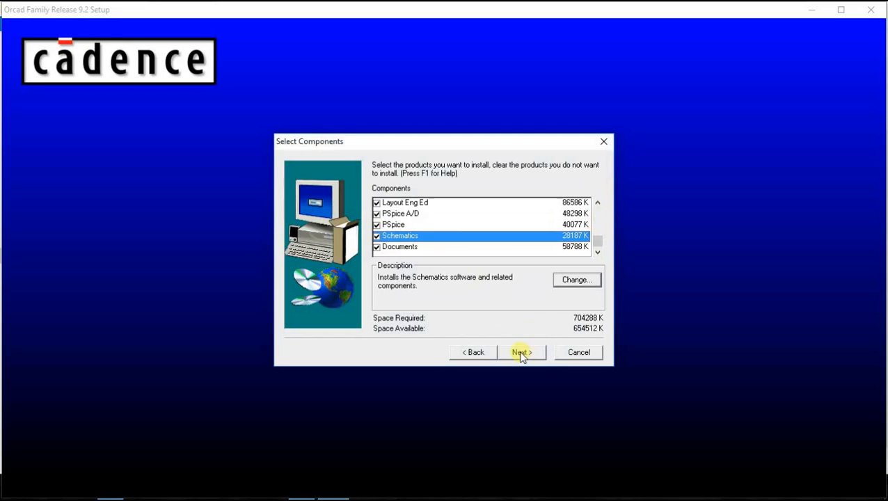
pyautogui.click(521, 352)
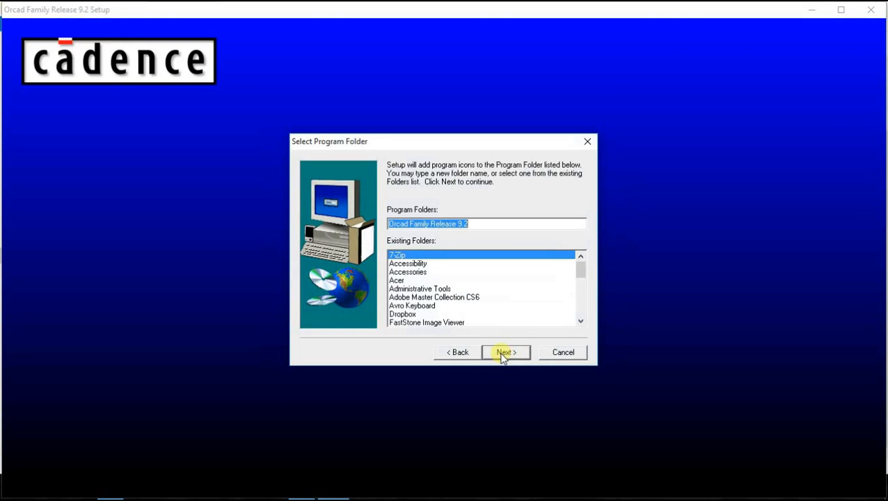
# - Accept the default program folder and begin copying the selected products' files
pyautogui.click(505, 353)
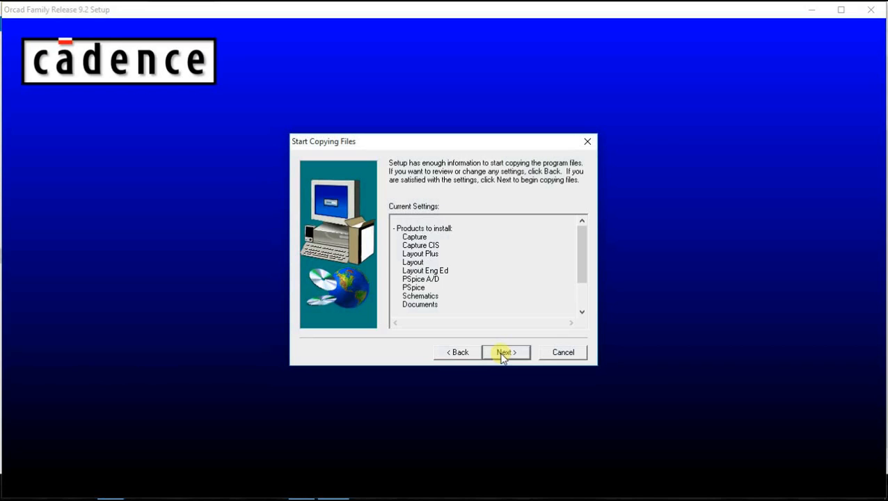
pyautogui.click(506, 352)
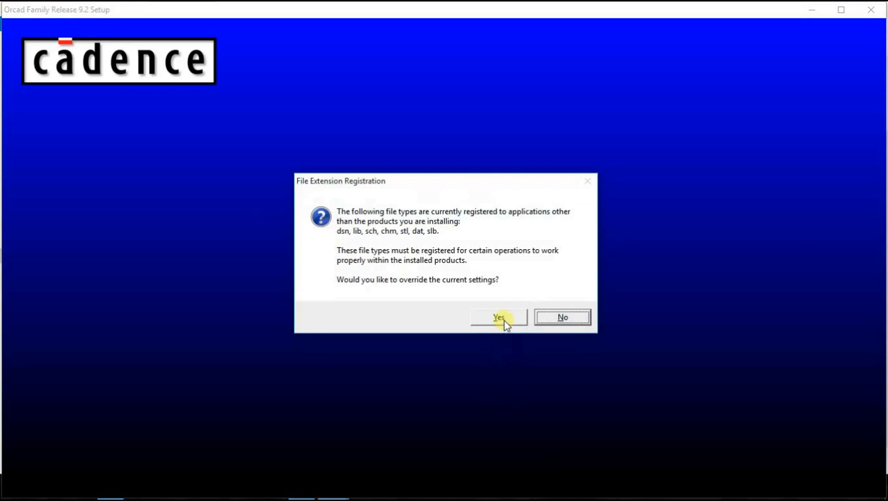
# - Let OrCAD take over its design, exp and vhd file types, dismiss the Acrobat notice, skip release notes and finish
pyautogui.click(499, 317)
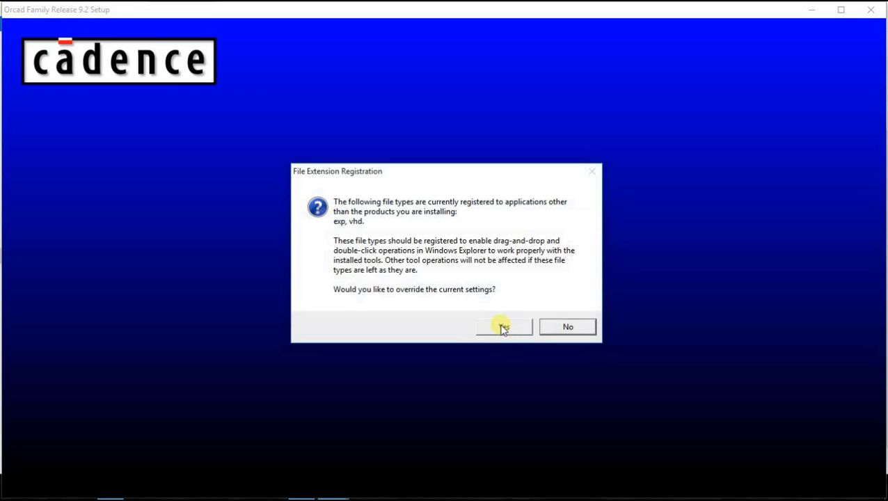
pyautogui.click(504, 326)
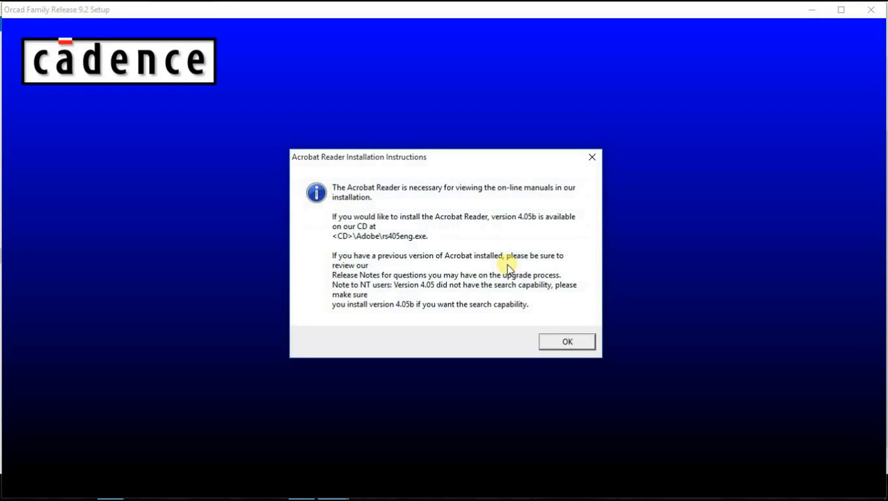
pyautogui.click(567, 341)
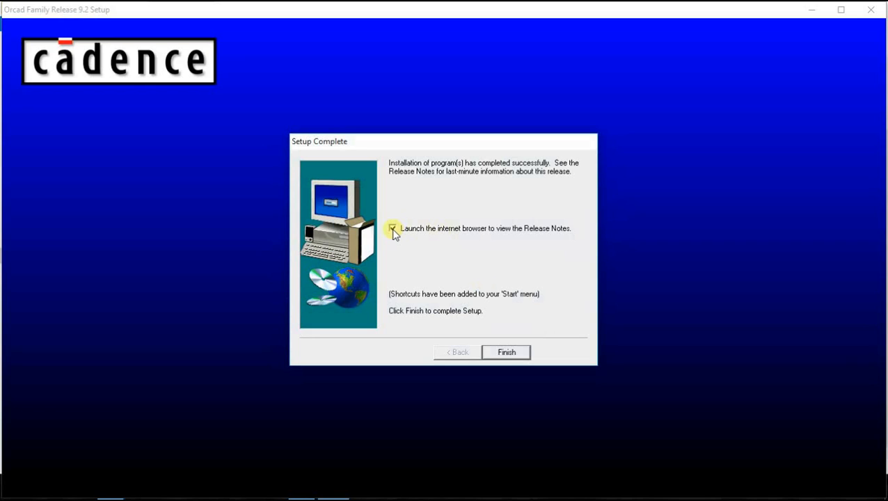
pyautogui.click(393, 229)
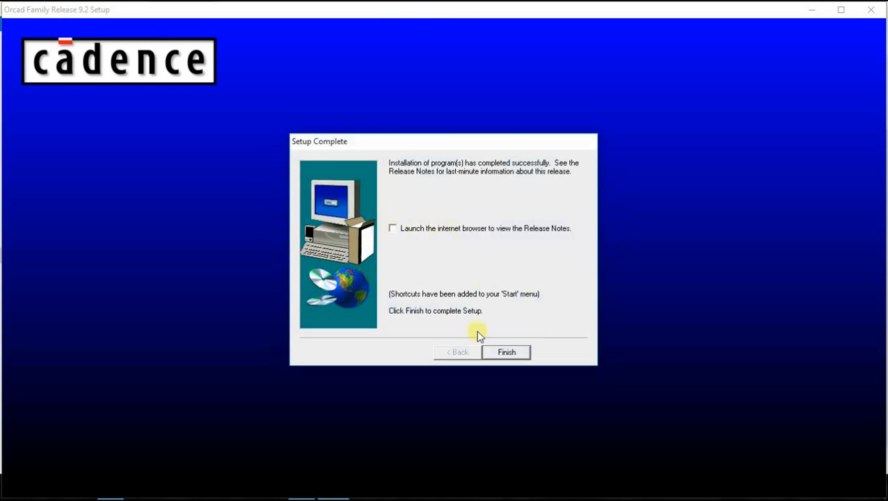
pyautogui.click(507, 351)
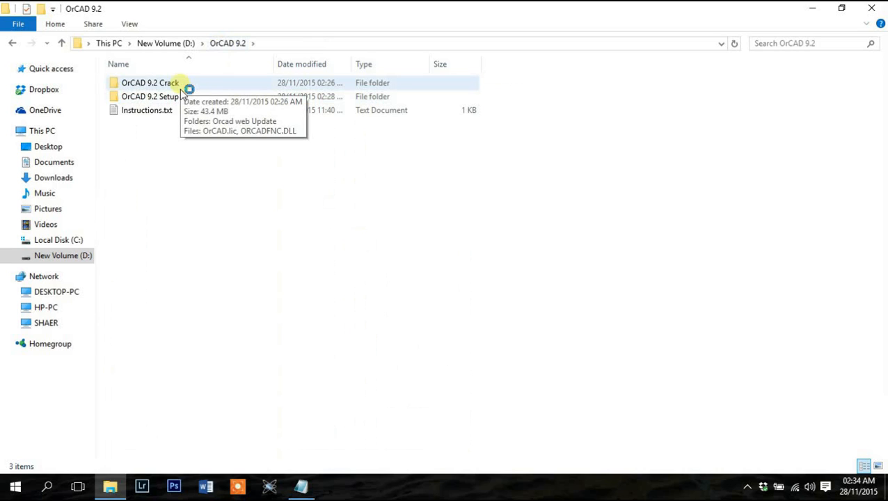
# - Navigate from the OrCAD 9.2 Crack folder into Orcad web Update\Capture92_WebUpdate1
pyautogui.doubleClick(151, 82)
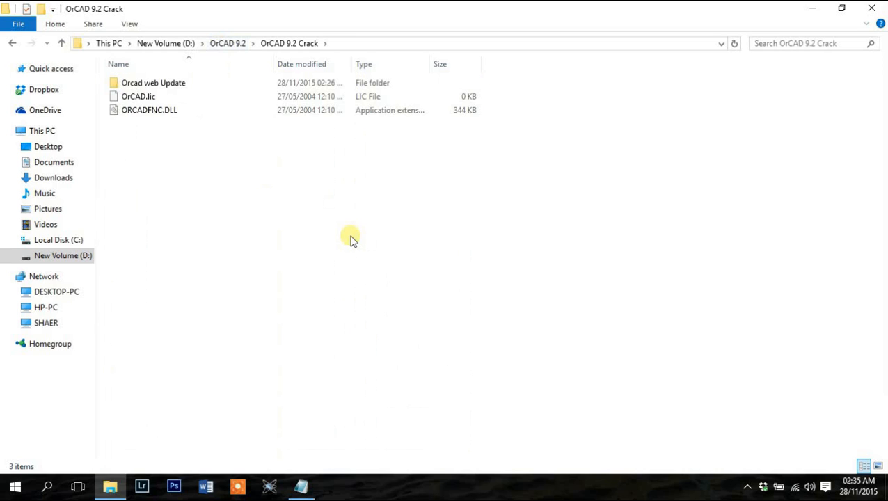
pyautogui.click(153, 84)
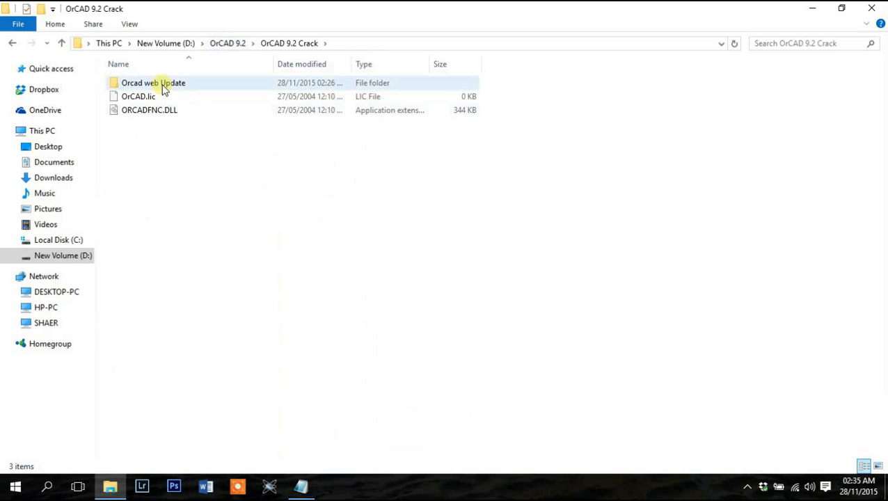
pyautogui.doubleClick(153, 83)
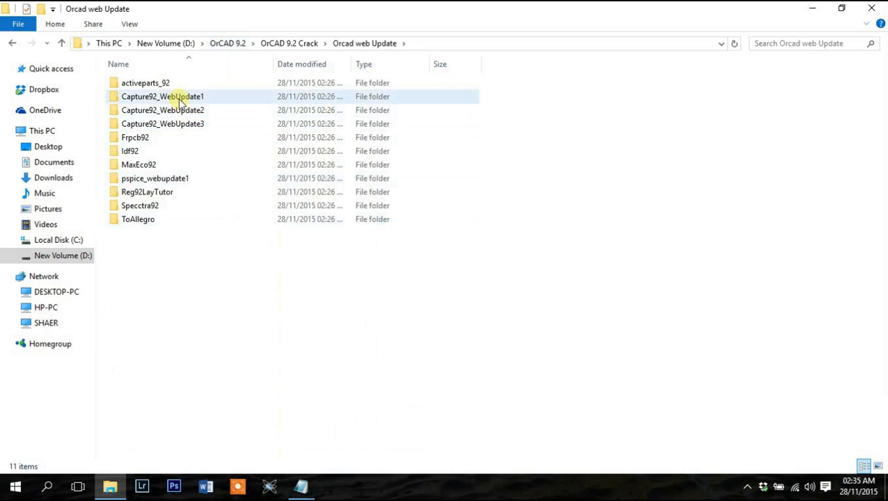
pyautogui.doubleClick(163, 96)
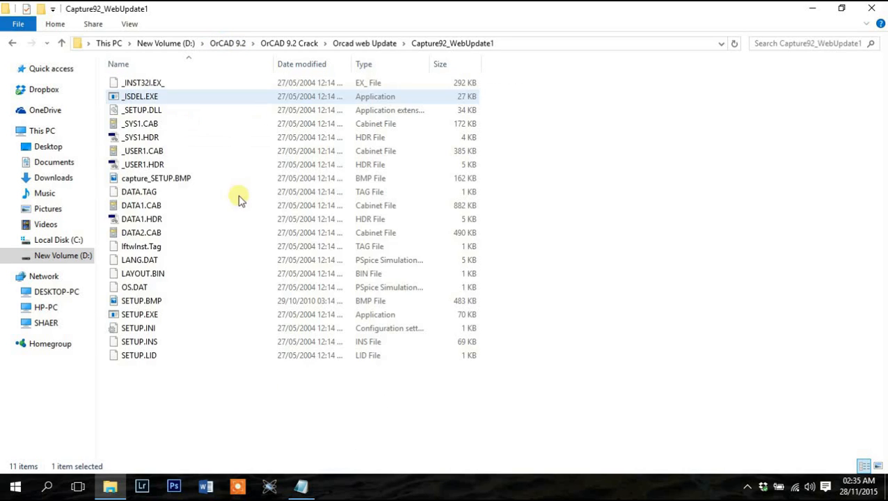
# - Launch the Web Update 1 SETUP.EXE and grant it permission in the UAC prompt
pyautogui.click(139, 315)
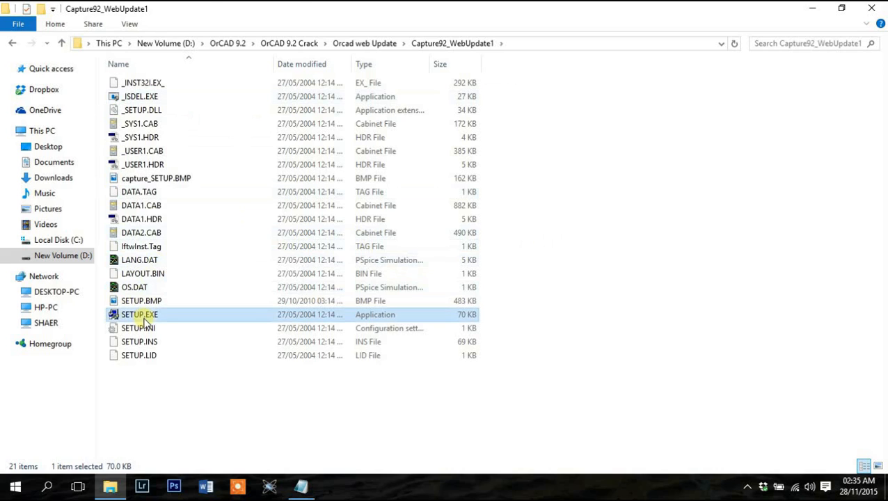
pyautogui.doubleClick(139, 315)
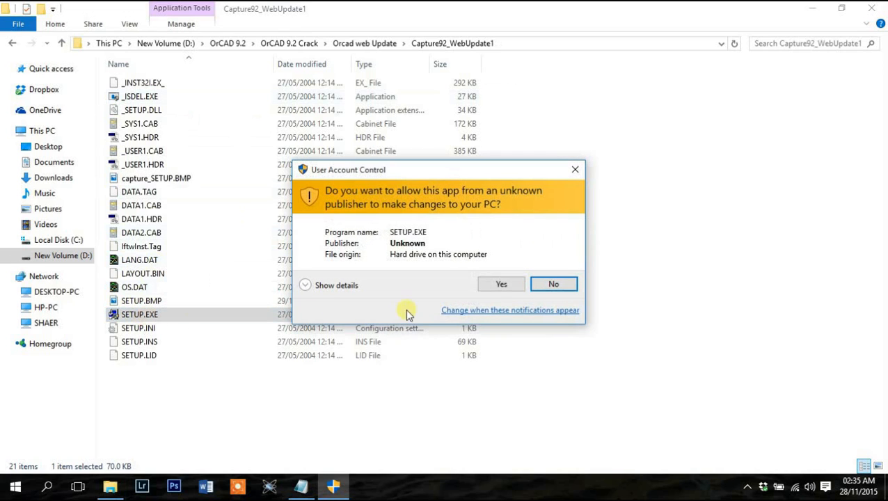
pyautogui.click(553, 284)
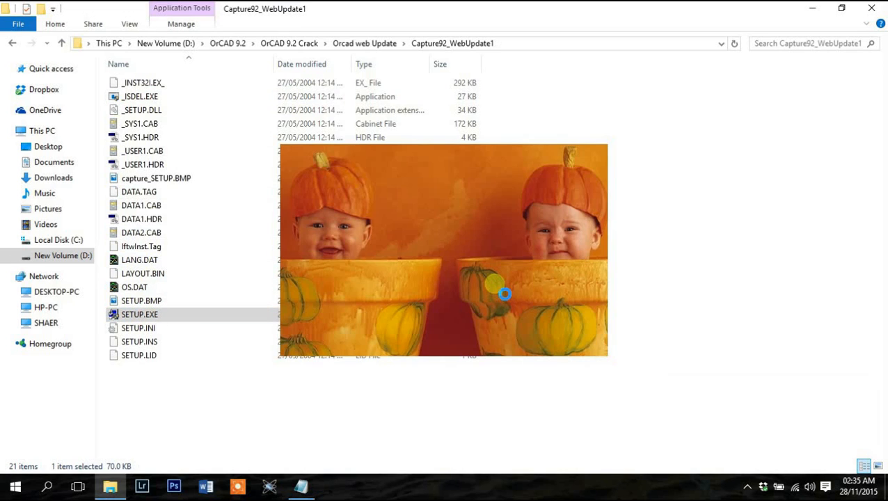
pyautogui.doubleClick(140, 314)
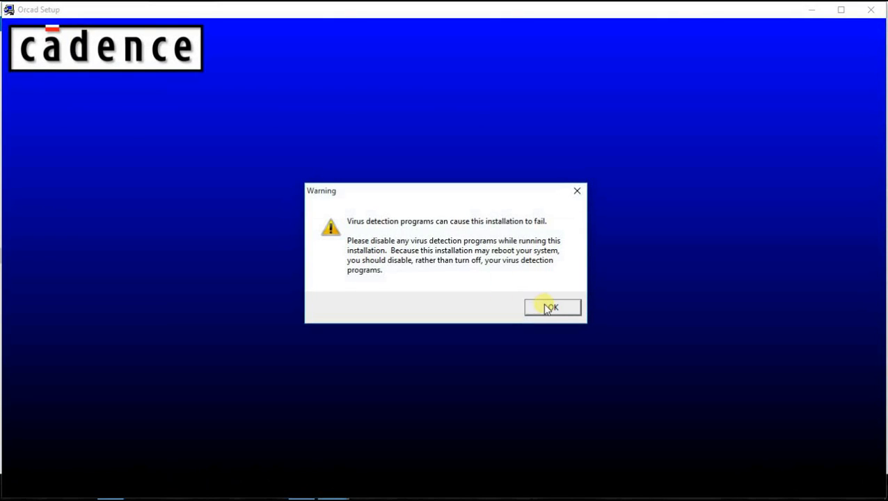
# - Acknowledge the antivirus warning, accept the licence, keep C:\Program Files\Orcad and finish the update
pyautogui.click(551, 308)
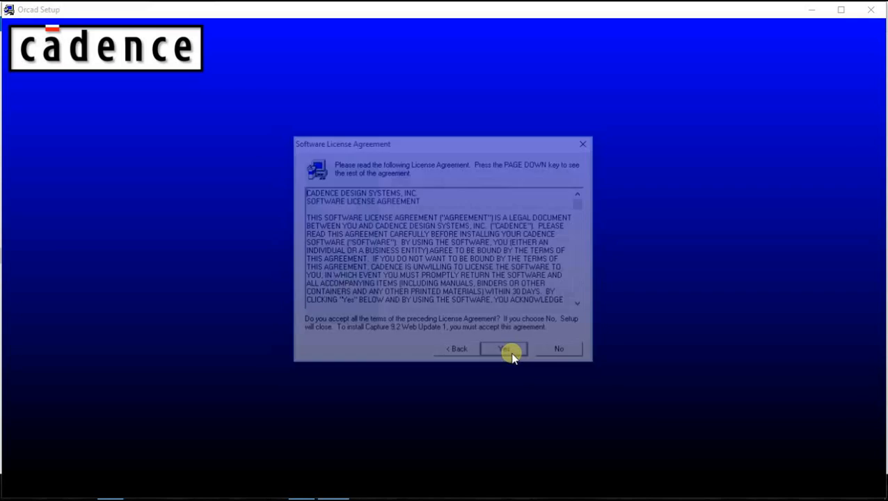
pyautogui.click(504, 348)
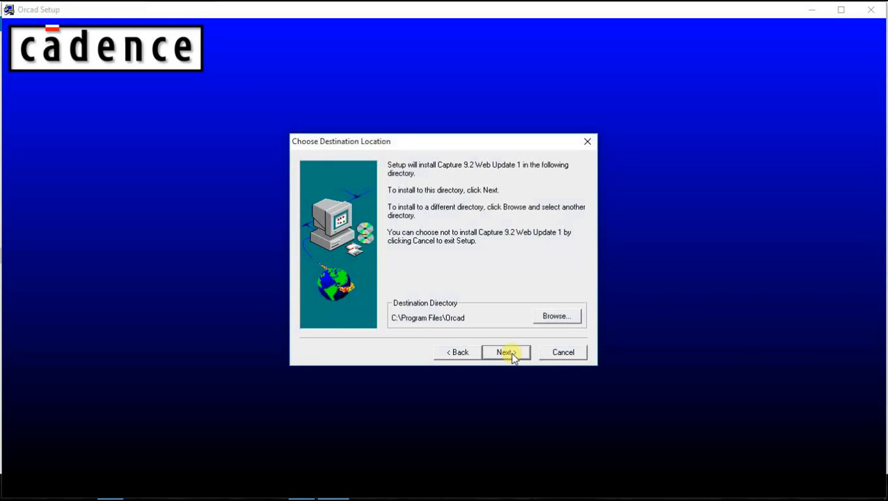
pyautogui.click(505, 353)
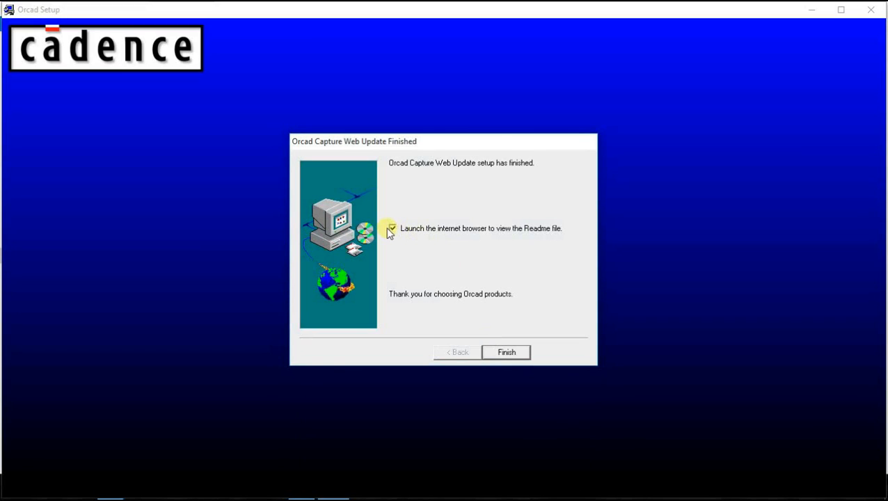
pyautogui.click(507, 352)
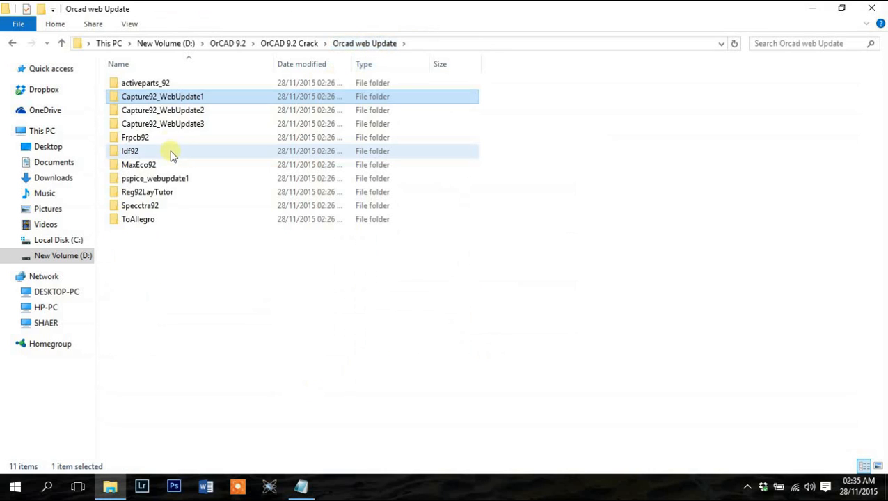
# - Return to the OrCAD 9.2 Crack folder, select OrCAD.lic and ORCADFNC.DLL, and expand Program Files
pyautogui.doubleClick(139, 328)
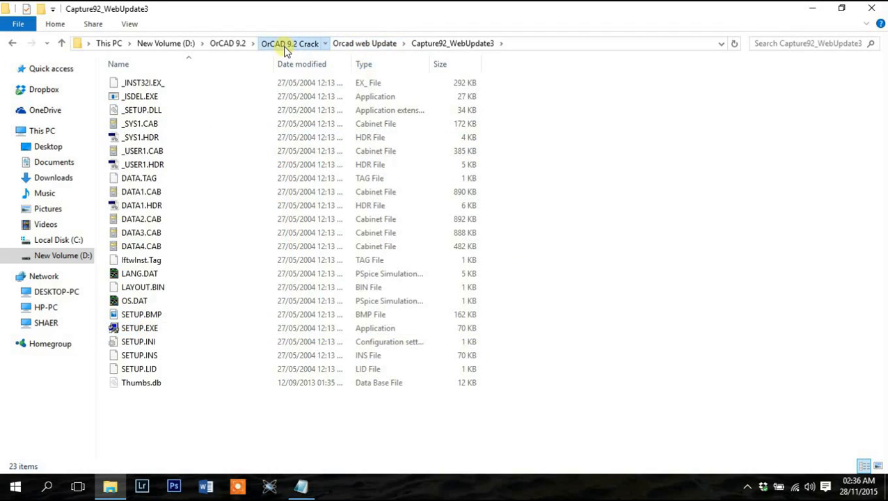
pyautogui.click(290, 43)
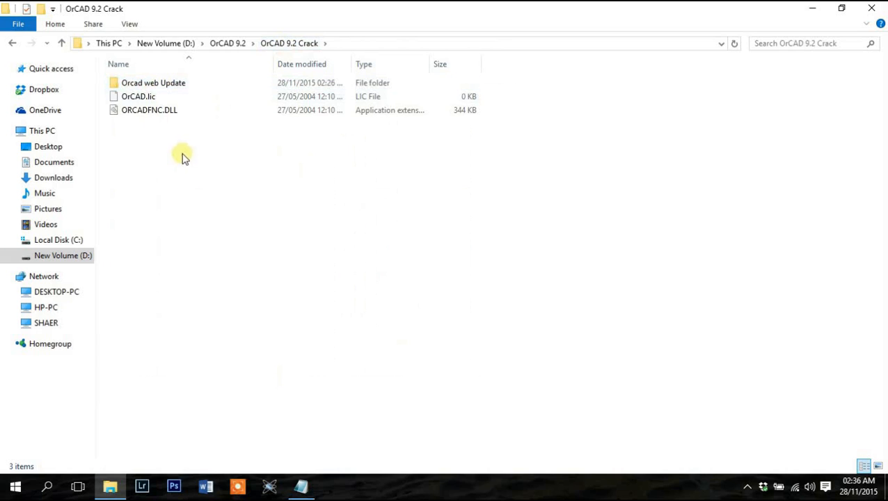
pyautogui.moveTo(182, 153); pyautogui.dragTo(270, 201)
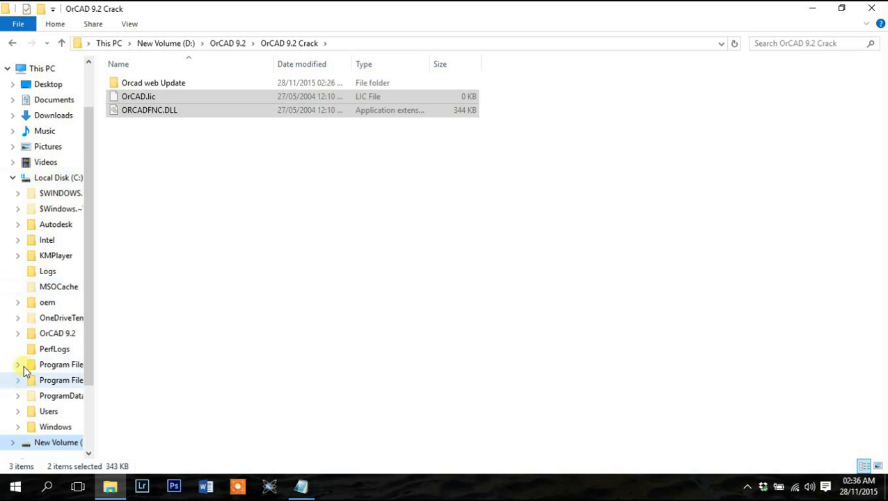
pyautogui.click(61, 364)
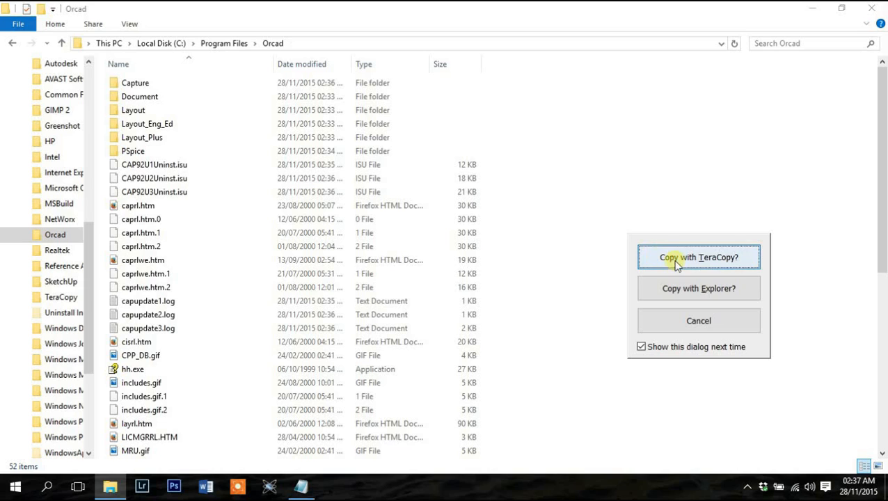
# - Paste the two crack files into the Capture folder, granting TeraCopy and administrator permission
pyautogui.click(699, 256)
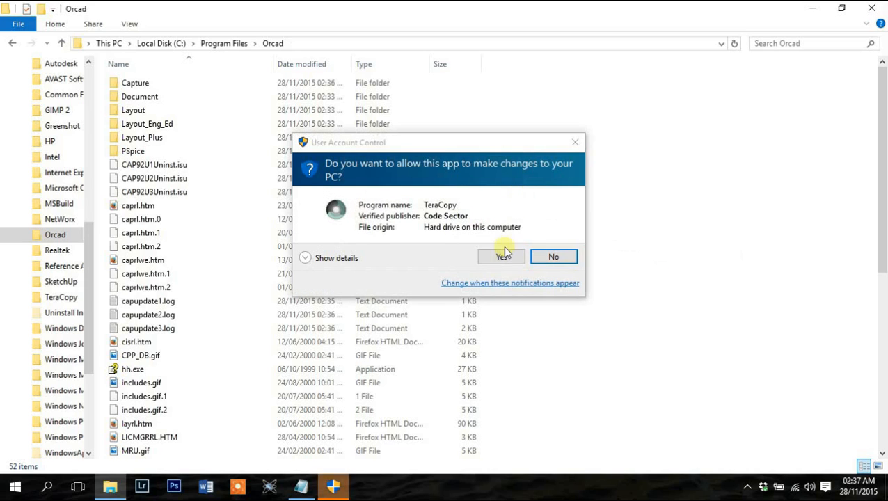
pyautogui.click(501, 256)
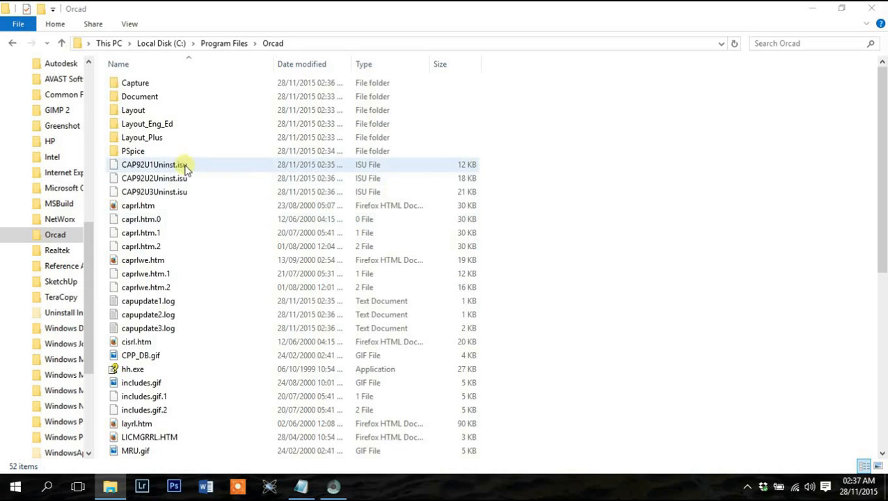
pyautogui.moveTo(133, 110)
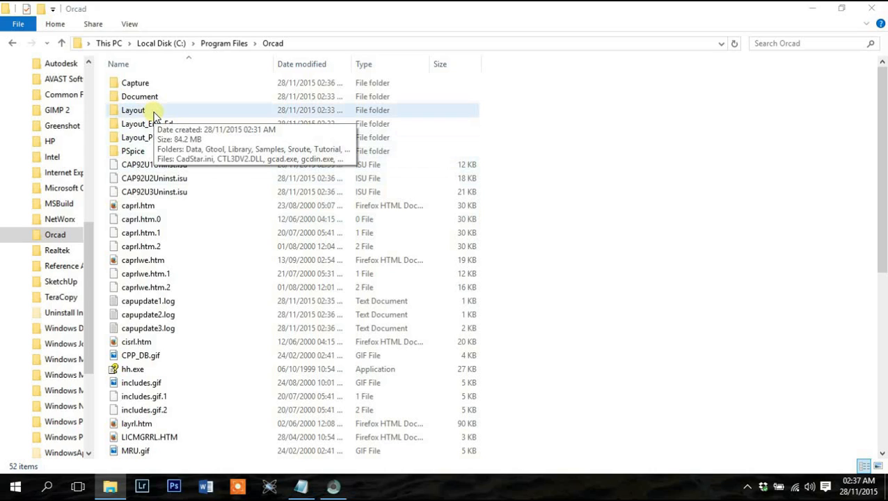
pyautogui.moveTo(135, 82)
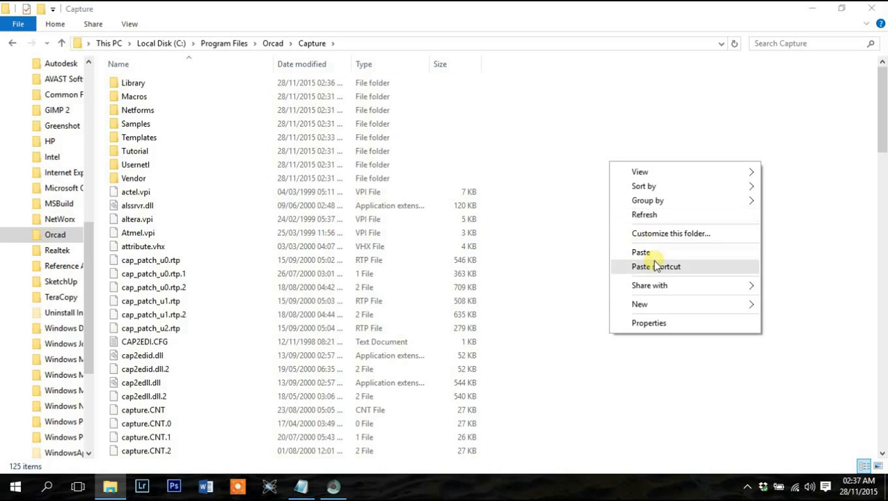
pyautogui.click(641, 252)
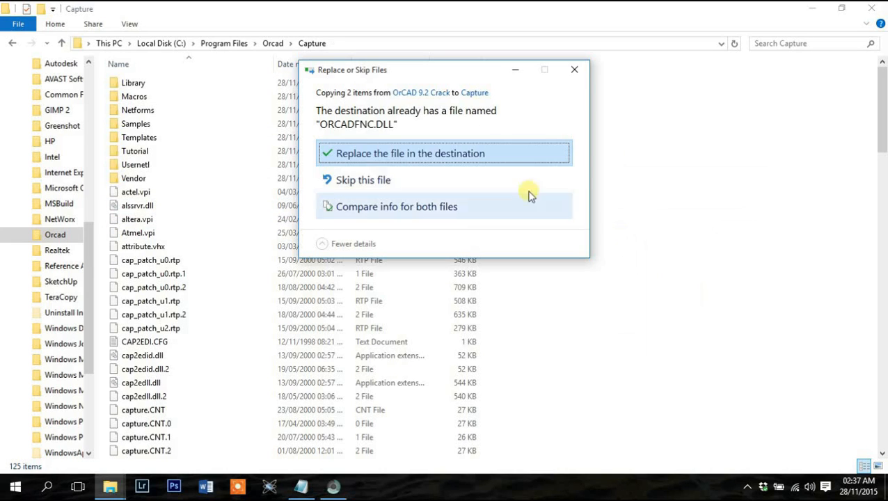
pyautogui.moveTo(439, 167)
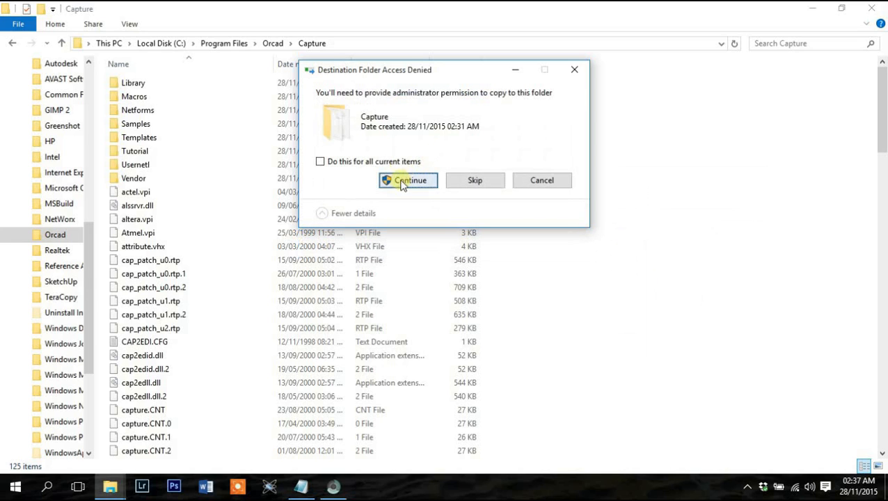
pyautogui.click(409, 181)
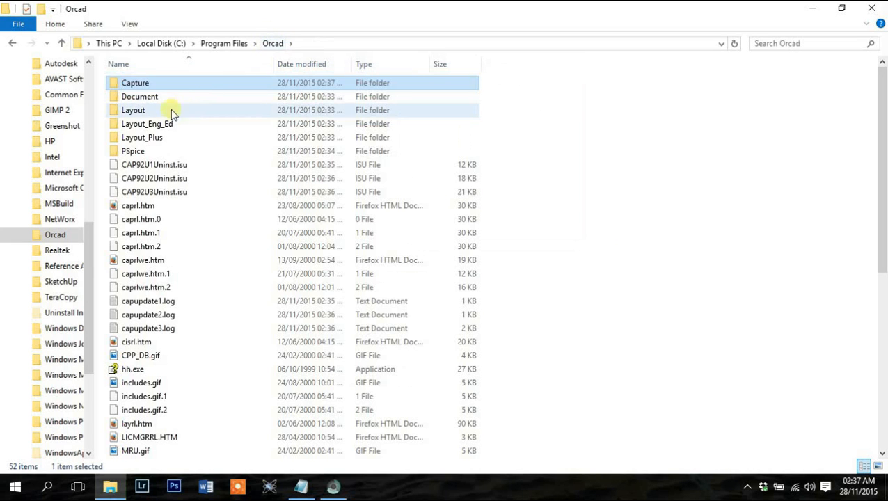
pyautogui.moveTo(204, 115)
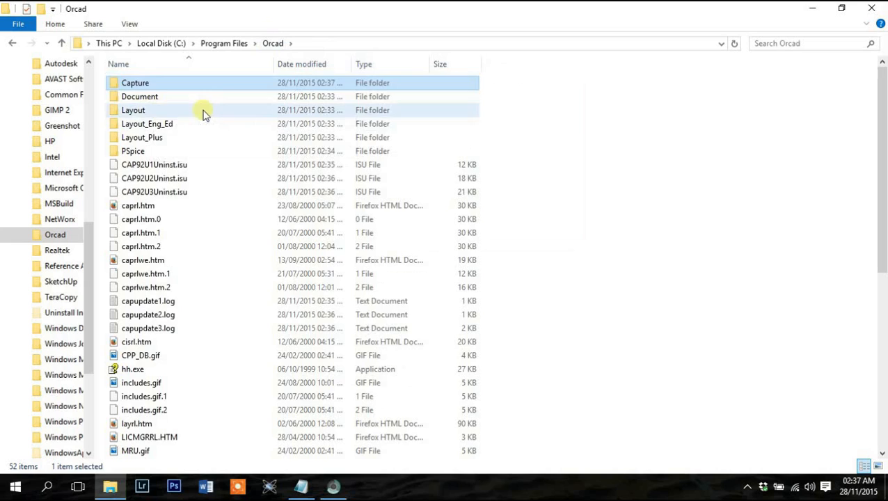
# - Paste the crack files into the Layout folder without TeraCopy, with administrator permission for all items
pyautogui.doubleClick(132, 110)
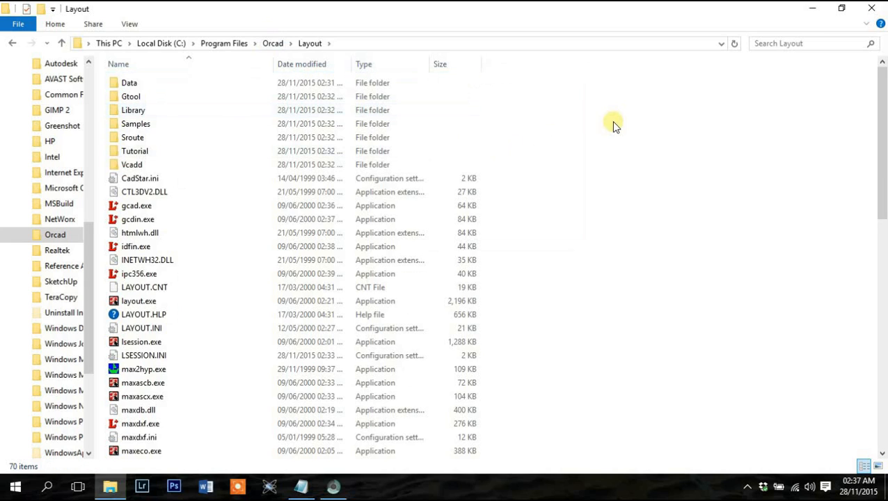
pyautogui.click(642, 212)
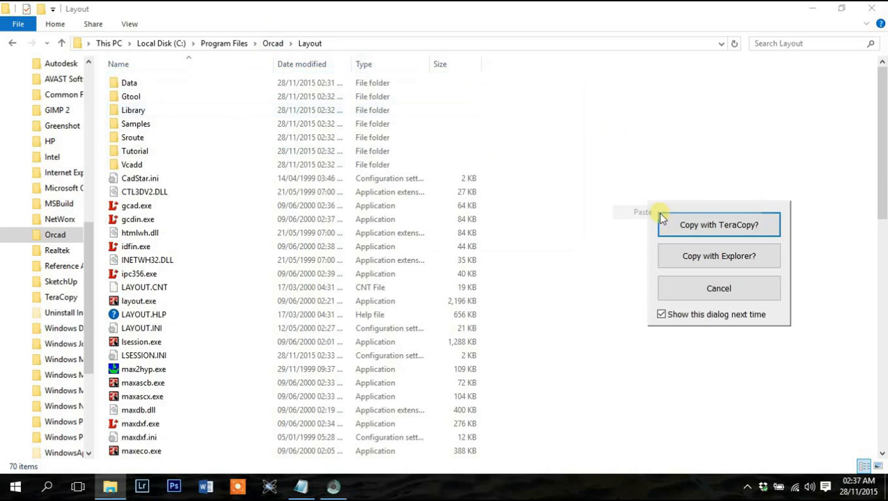
pyautogui.click(719, 256)
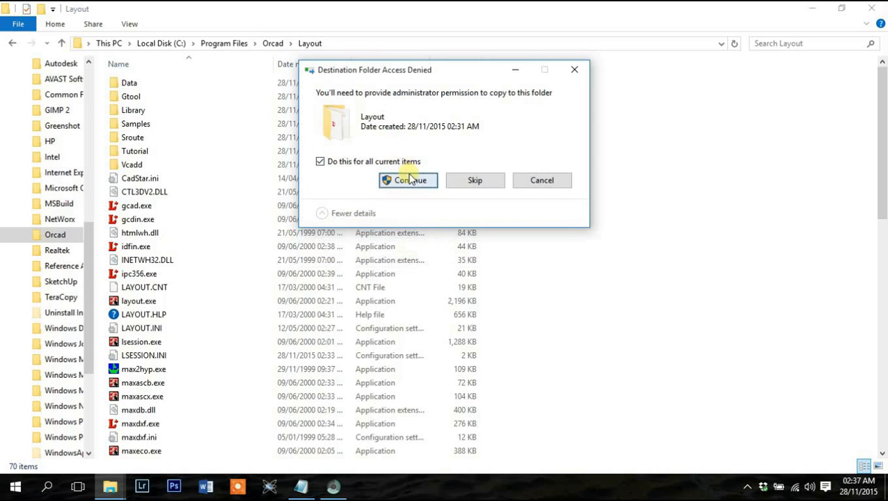
pyautogui.click(409, 181)
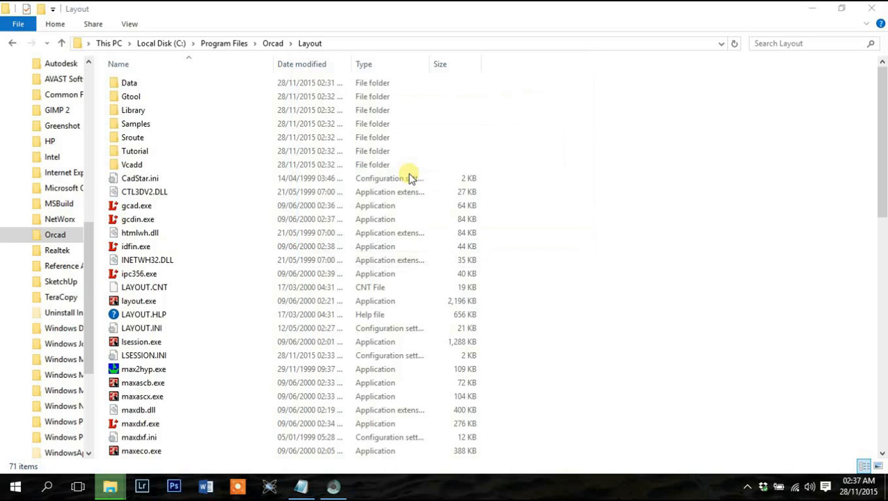
pyautogui.click(273, 44)
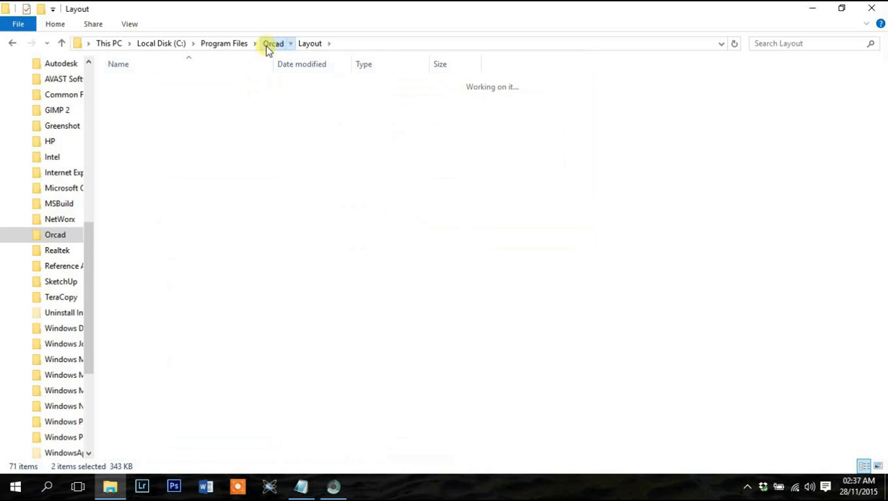
# - Paste the crack files into the Layout_Plus and PSpice folders
pyautogui.click(273, 43)
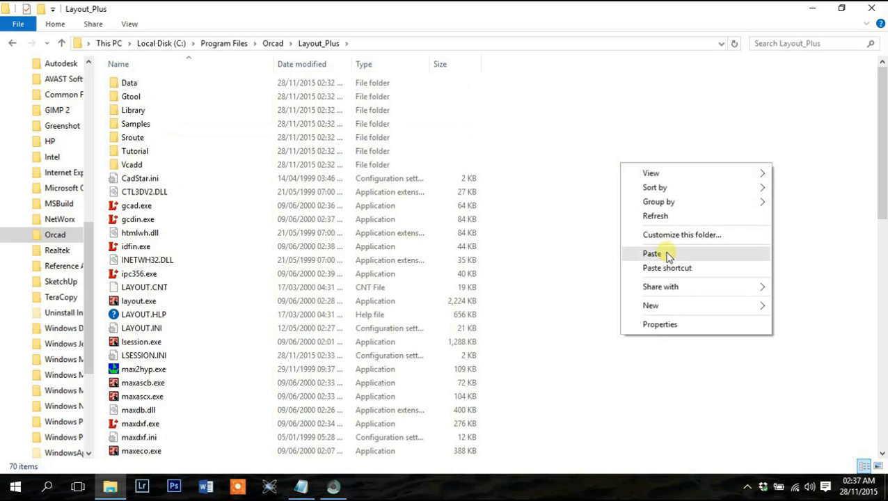
pyautogui.click(273, 44)
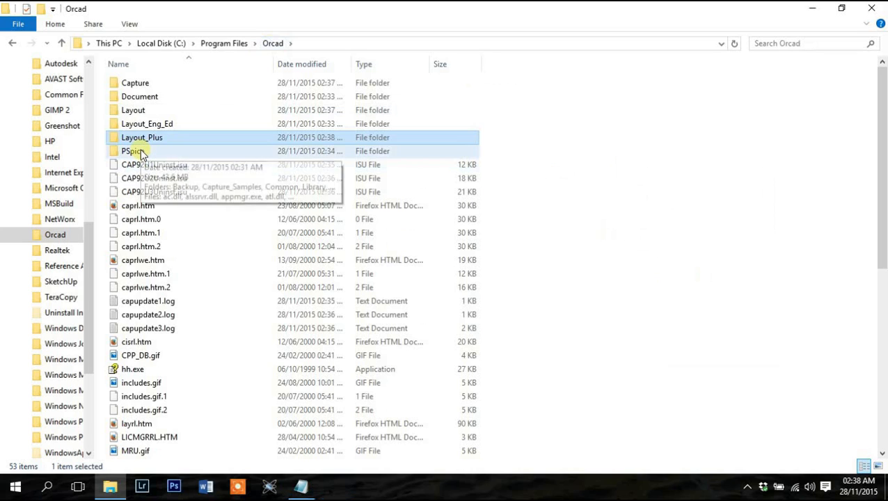
pyautogui.doubleClick(126, 151)
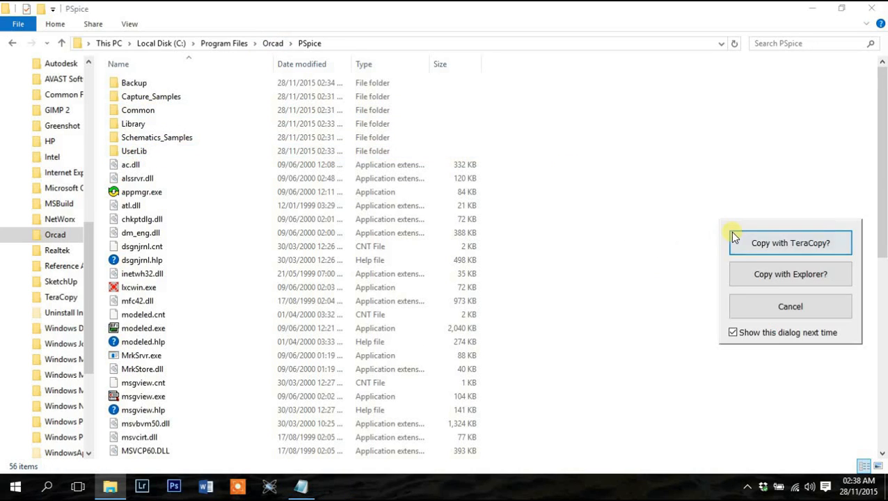
pyautogui.click(791, 273)
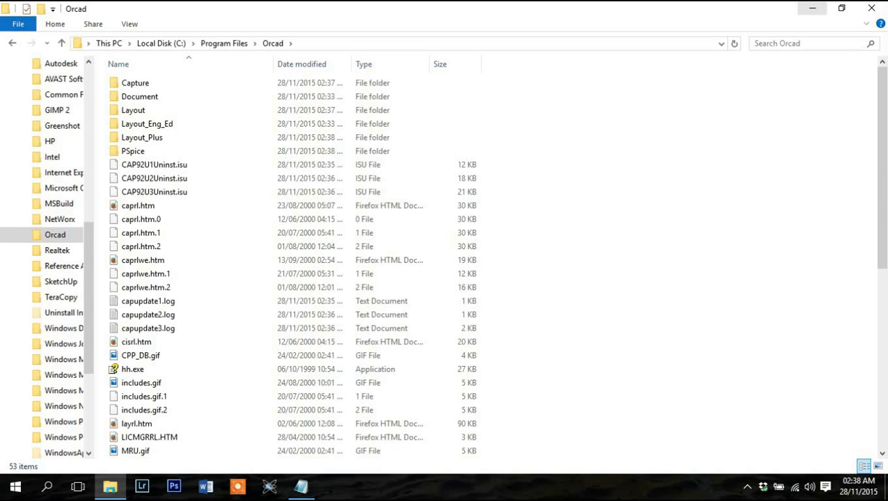
# - Launch Capture CIS from a Start menu search and maximise the OrCAD Capture window
pyautogui.click(14, 488)
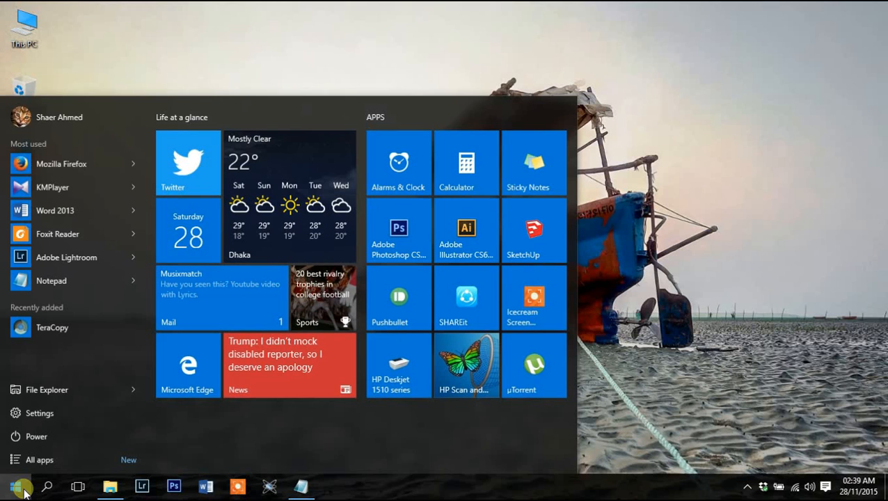
pyautogui.write('sa')
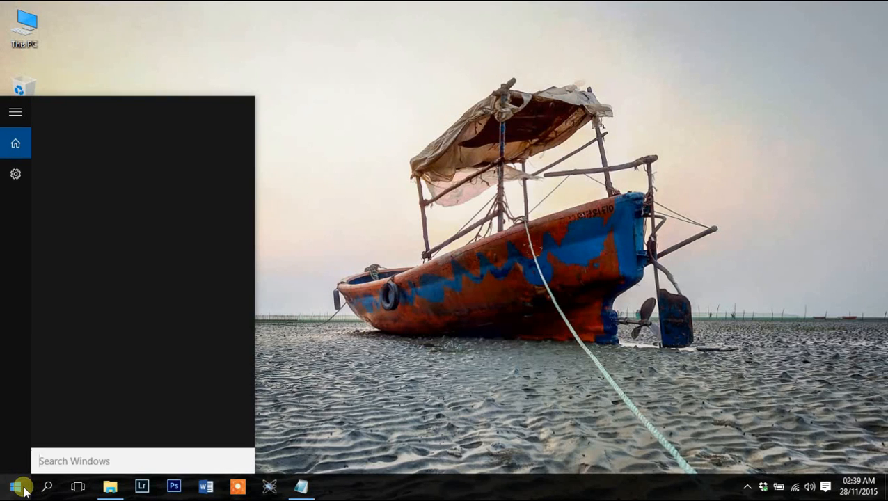
pyautogui.write('capture CIS')
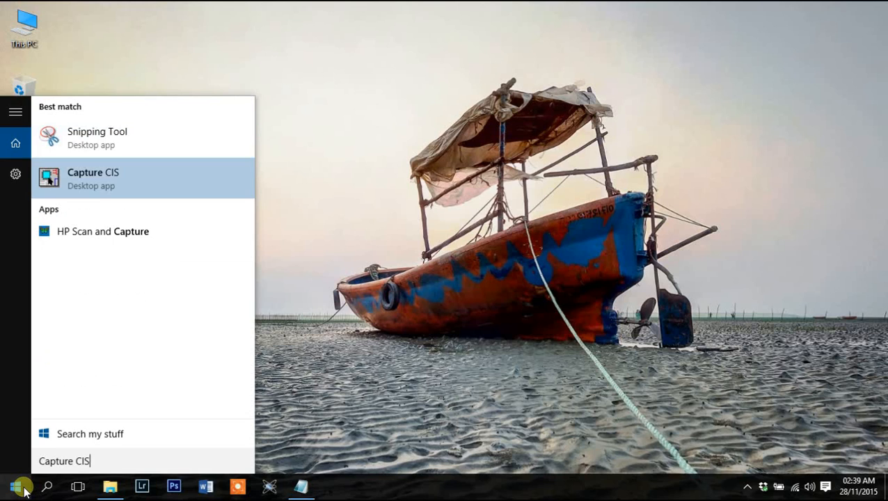
pyautogui.click(92, 178)
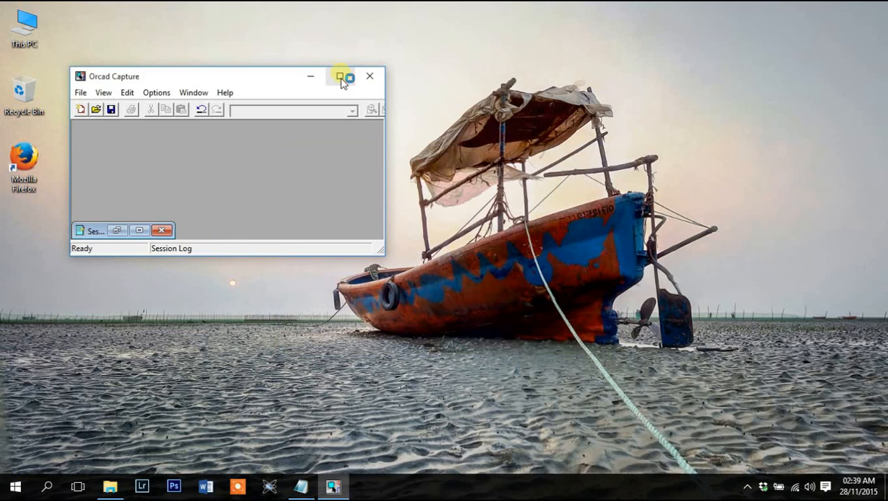
pyautogui.click(340, 76)
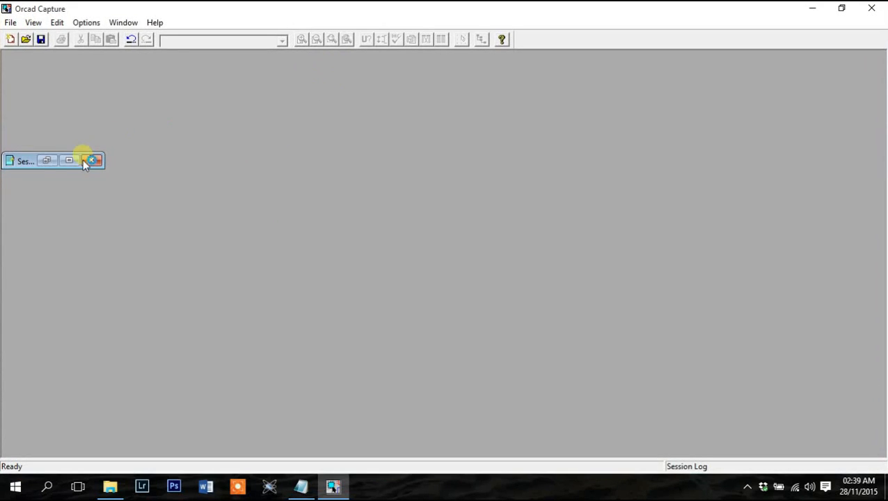
# - Start a new Analog or Mixed A/D project named Week 1 and browse for its location
pyautogui.click(68, 160)
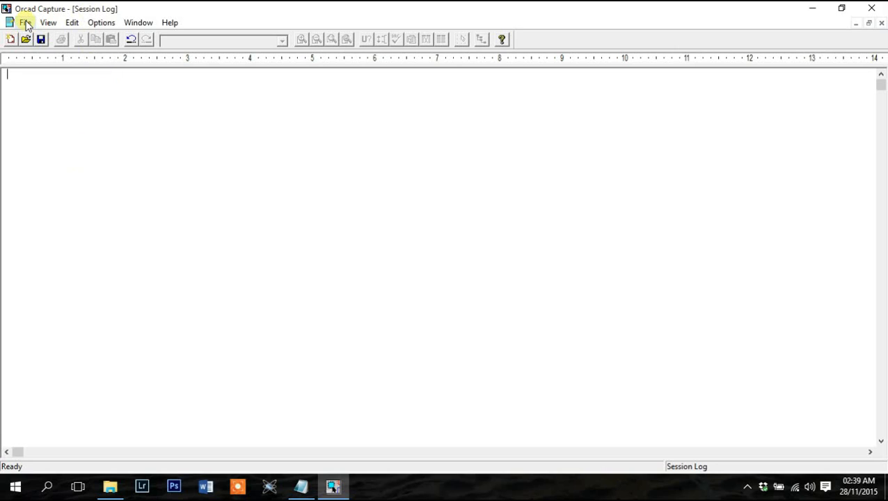
pyautogui.moveTo(48, 22)
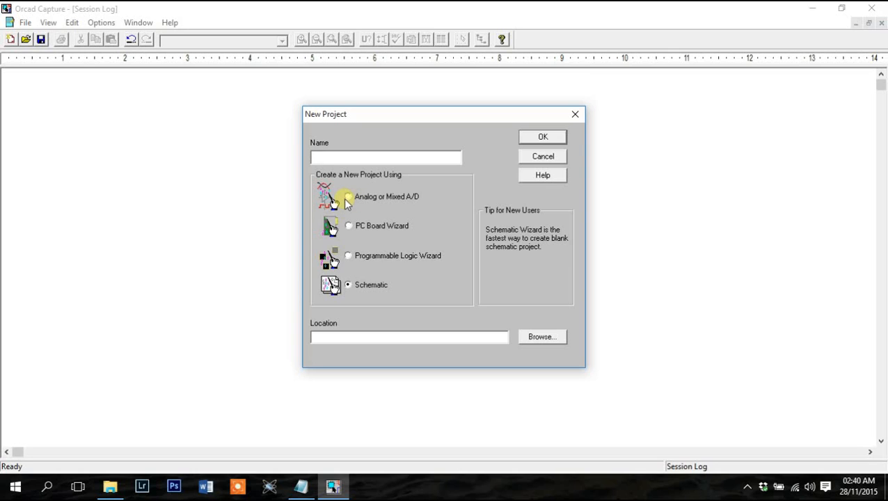
pyautogui.click(348, 197)
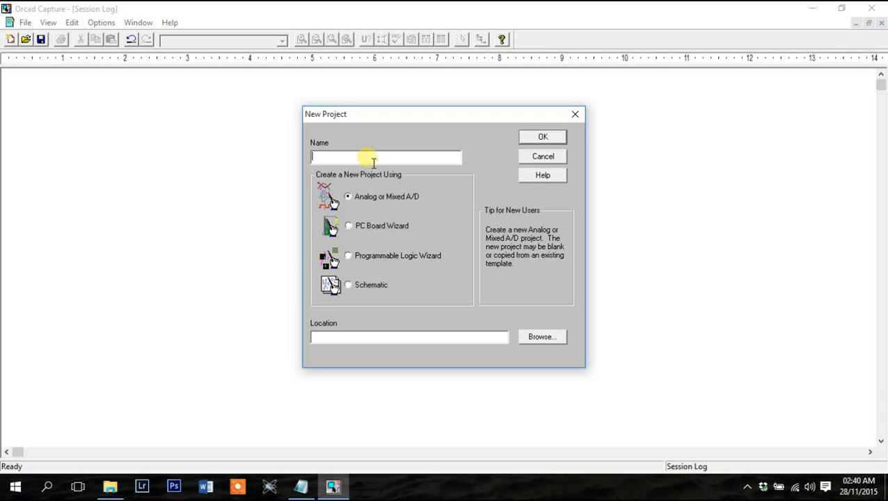
pyautogui.write('Week 1-1')
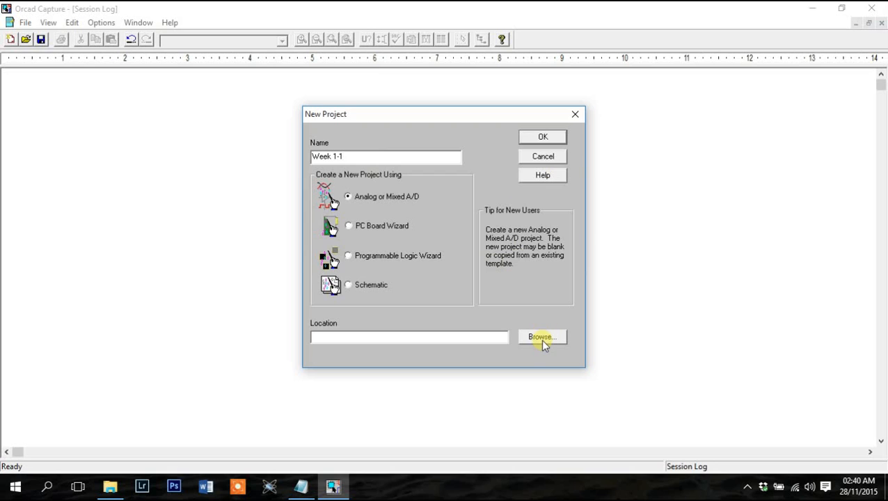
pyautogui.click(543, 337)
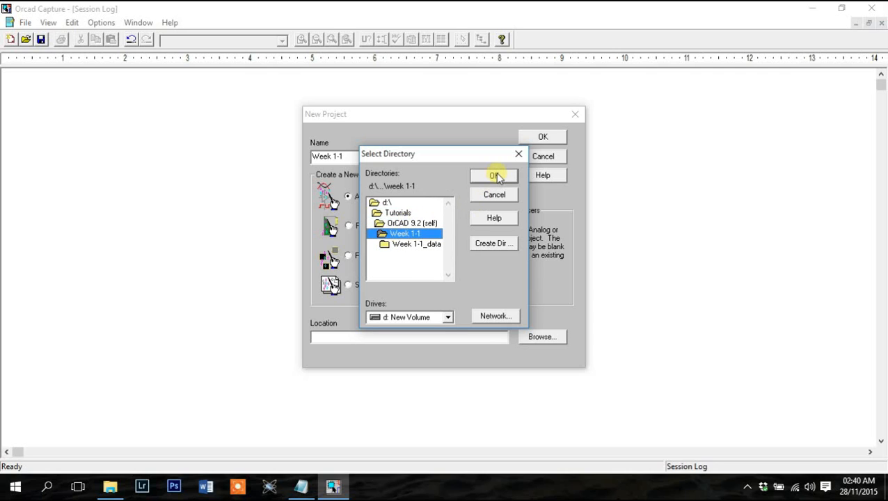
pyautogui.moveTo(493, 244)
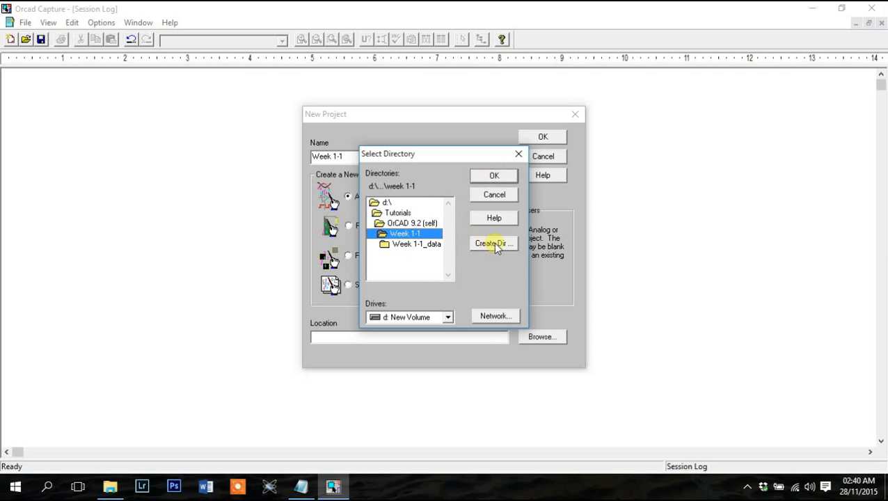
# - Create a new folder named 1 inside WEEK 1-1, set it as the project location and confirm the project
pyautogui.click(493, 243)
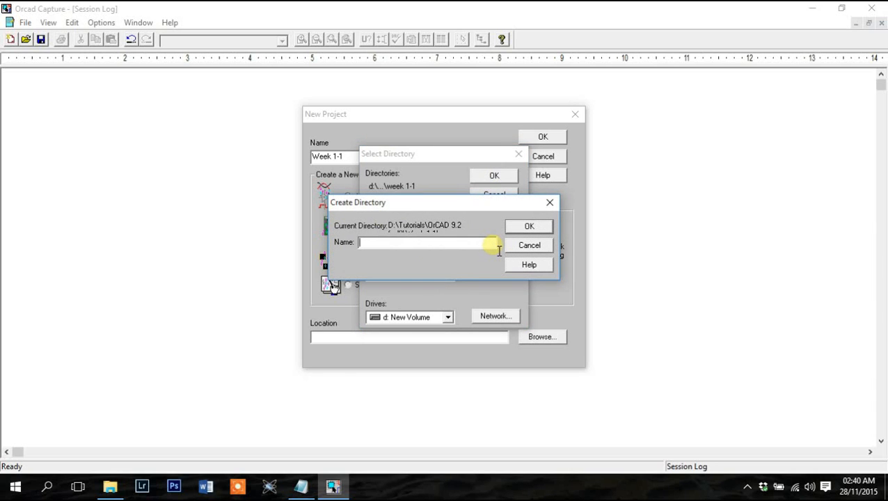
pyautogui.write('1')
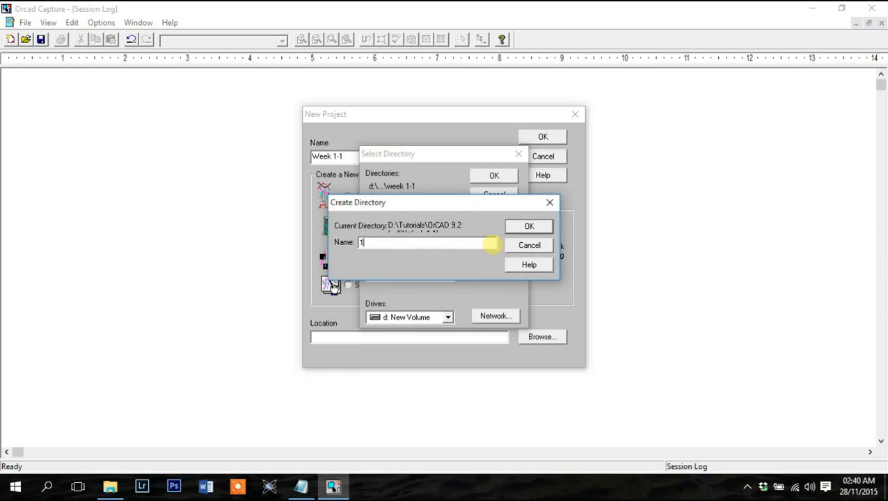
pyautogui.click(529, 225)
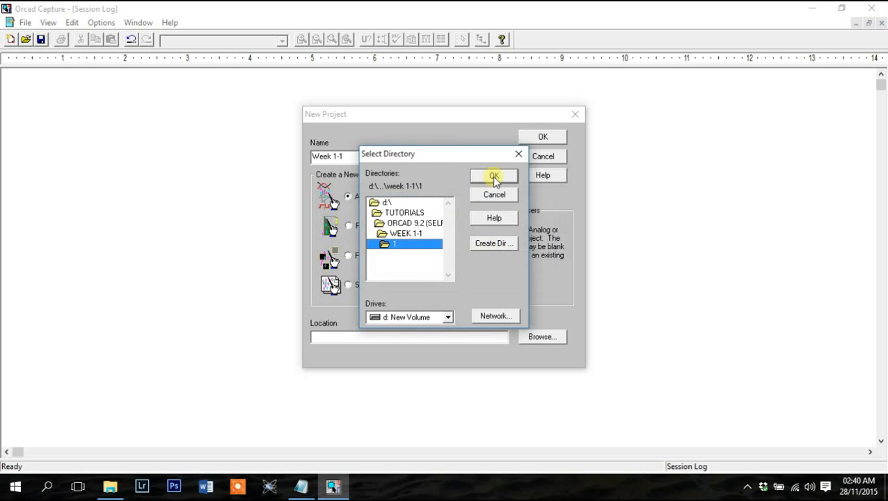
pyautogui.click(493, 176)
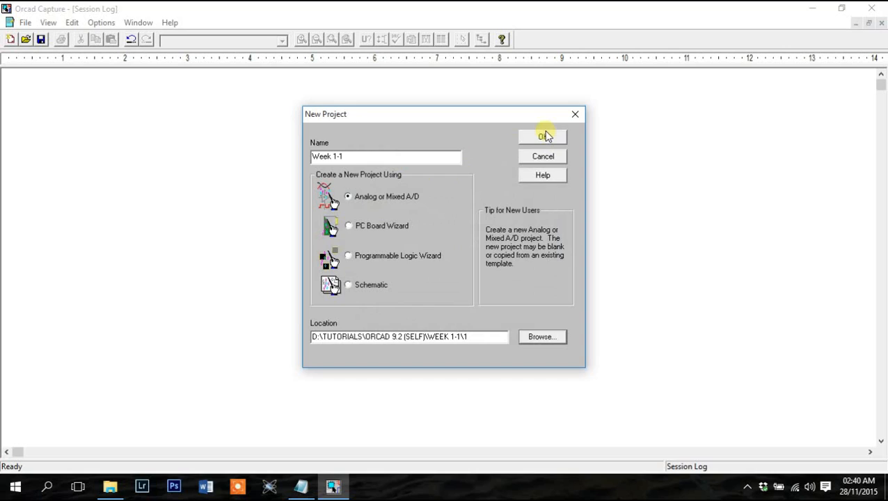
pyautogui.click(543, 136)
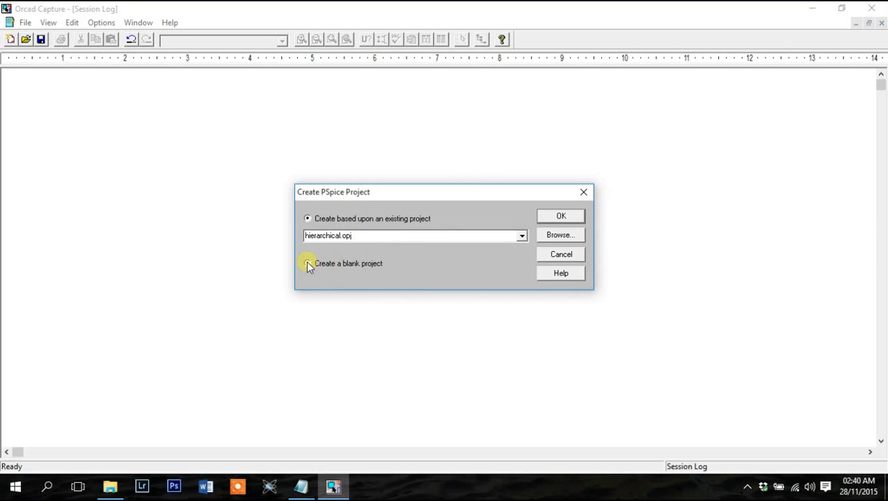
# - Choose a blank PSpice project, giving the empty SCHEMATIC1 : PAGE1 page
pyautogui.click(561, 215)
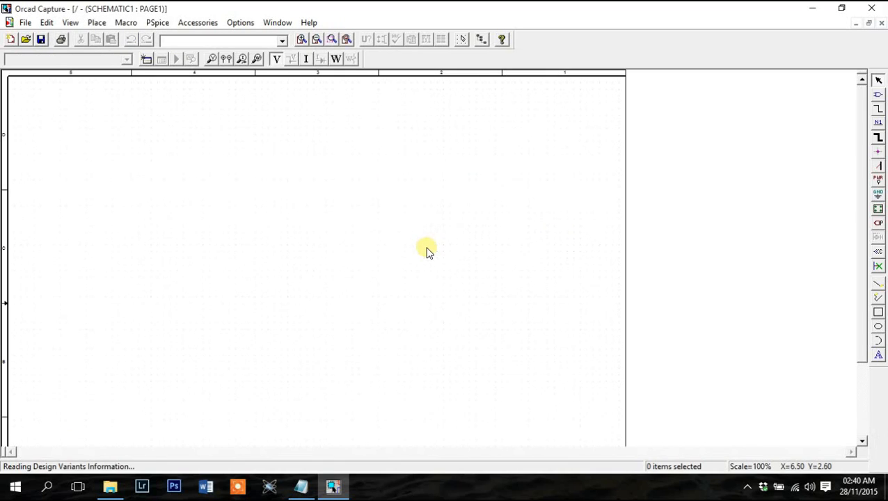
pyautogui.scroll(-3)
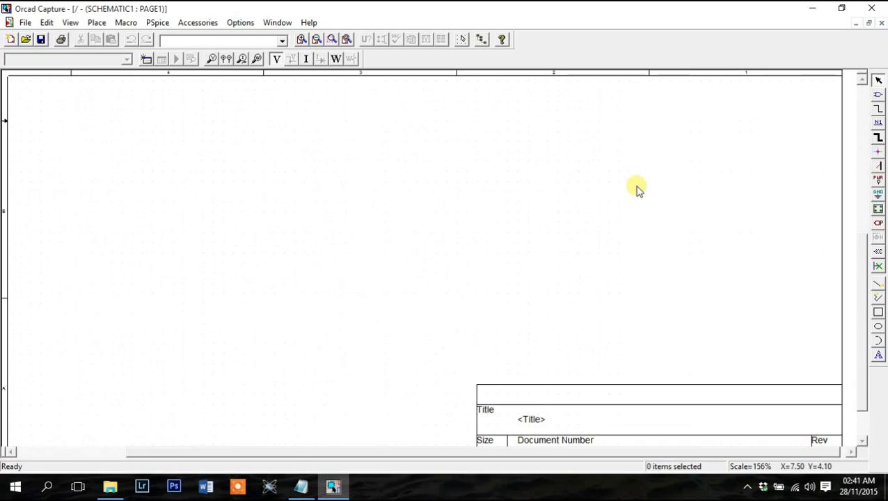
pyautogui.moveTo(635, 172)
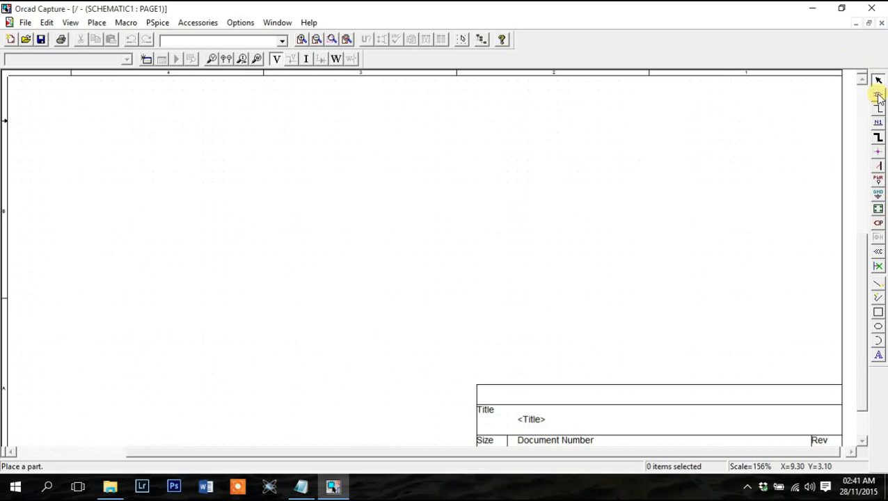
# - Bring up the Place Part dialog and start adding a part library
pyautogui.click(877, 96)
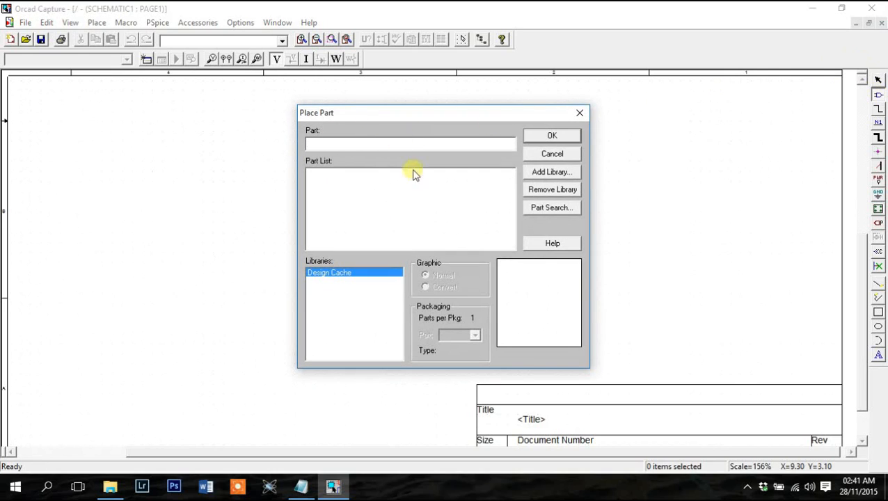
pyautogui.moveTo(360, 170)
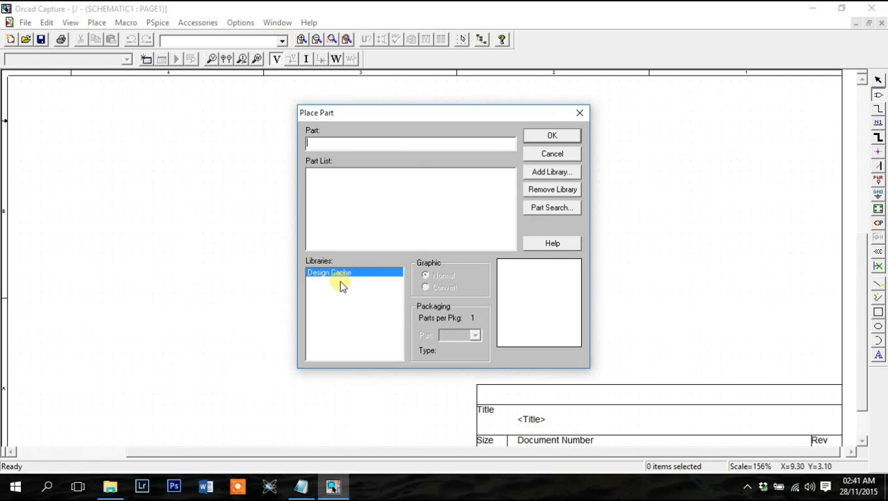
pyautogui.moveTo(599, 175)
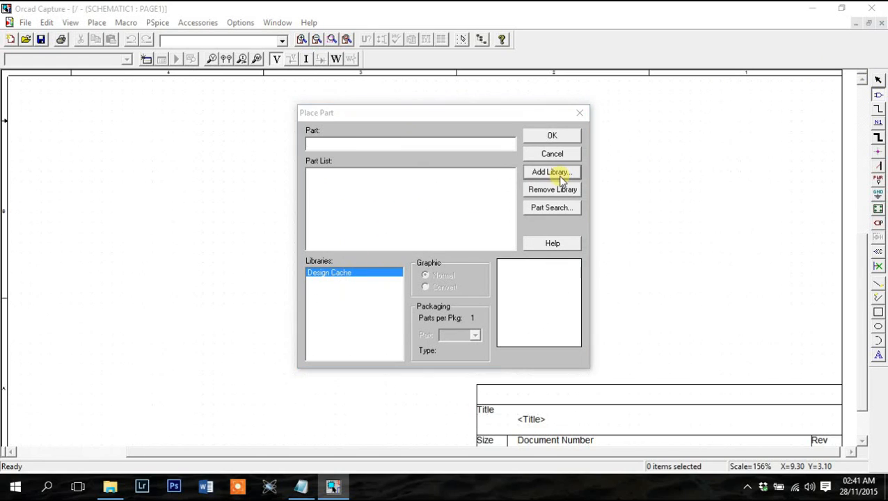
pyautogui.click(551, 173)
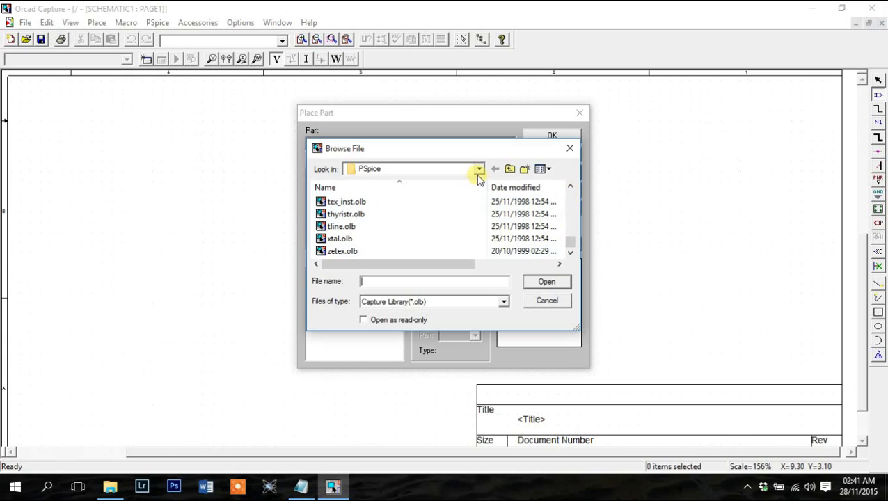
# - Browse from Program Files into Orcad\Capture toward the PSpice .olb libraries
pyautogui.click(478, 169)
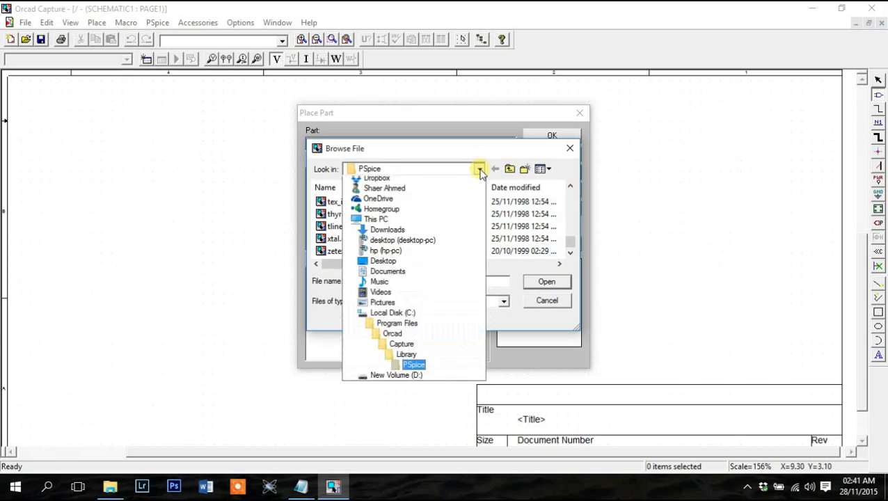
pyautogui.click(392, 312)
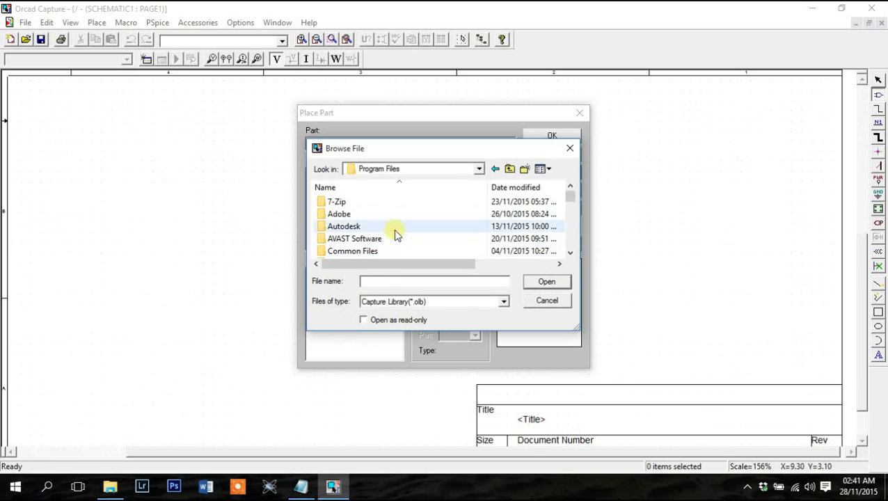
pyautogui.scroll(-3)
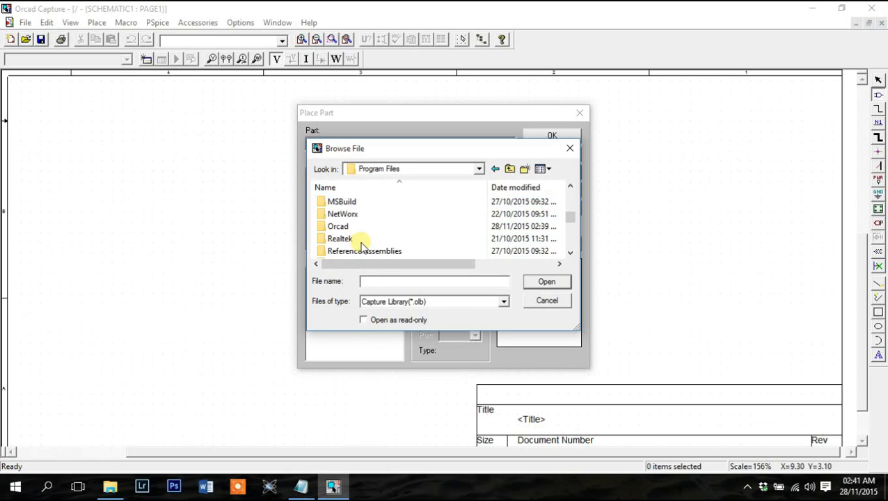
pyautogui.doubleClick(339, 226)
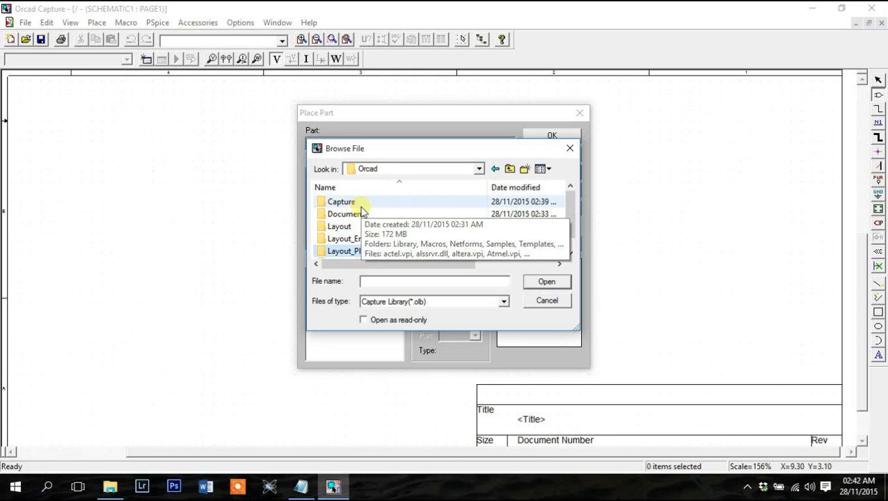
pyautogui.doubleClick(343, 200)
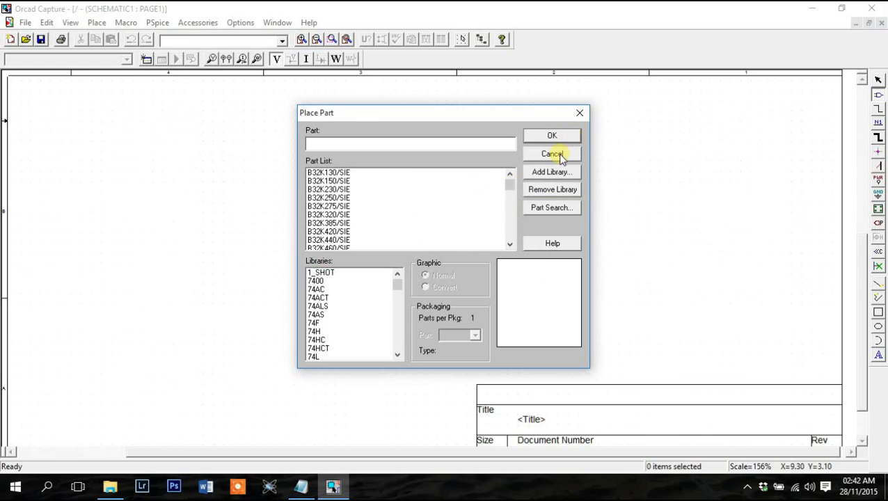
# - Cancel the Place Part dialog without placing anything, returning to the blank schematic page
pyautogui.click(552, 153)
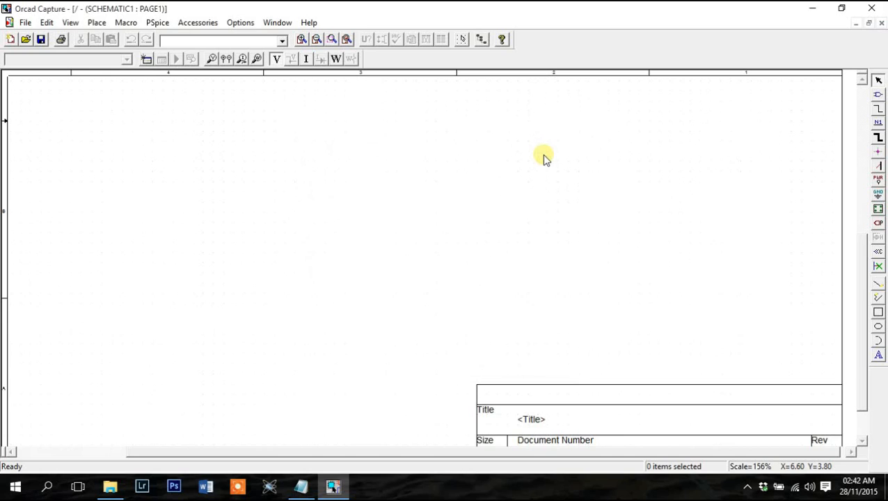
pyautogui.moveTo(543, 154)
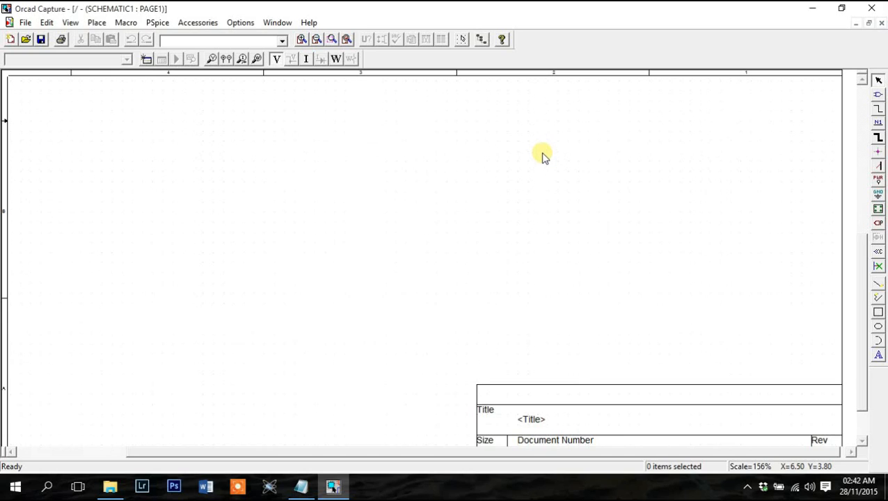